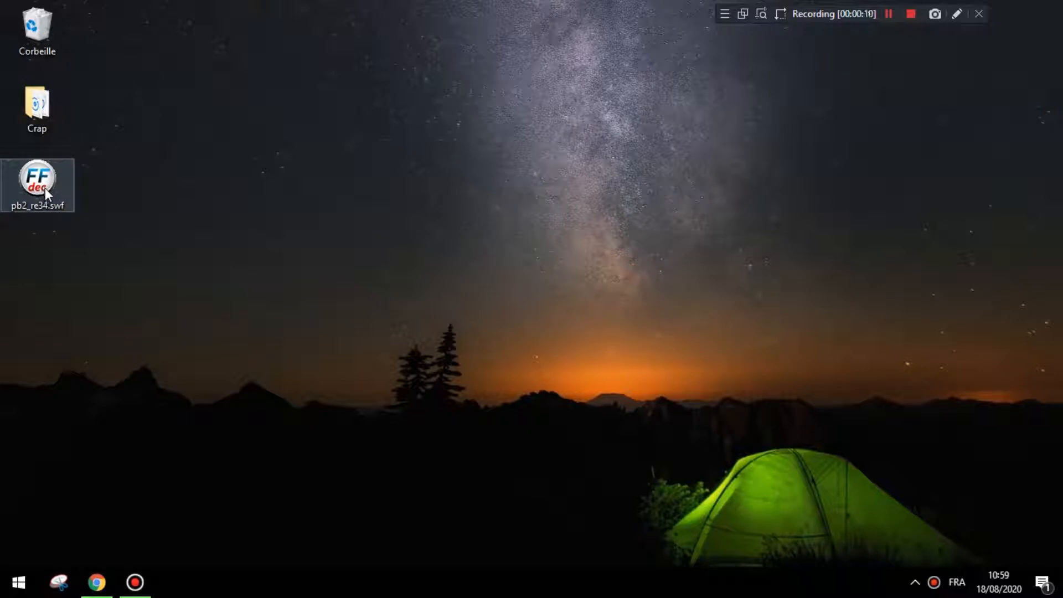
Open pb2_re34.swf from the desktop in the decompiler.
double_click(38, 179)
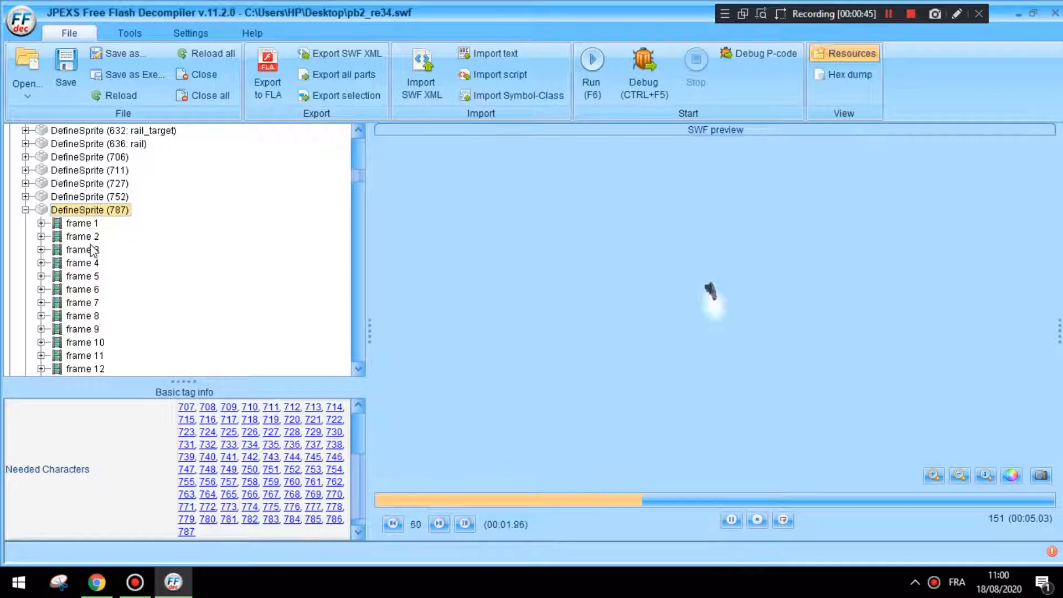
Preview frame 1 of sprite 787 and set the preview background colour to black.
left_click(81, 222)
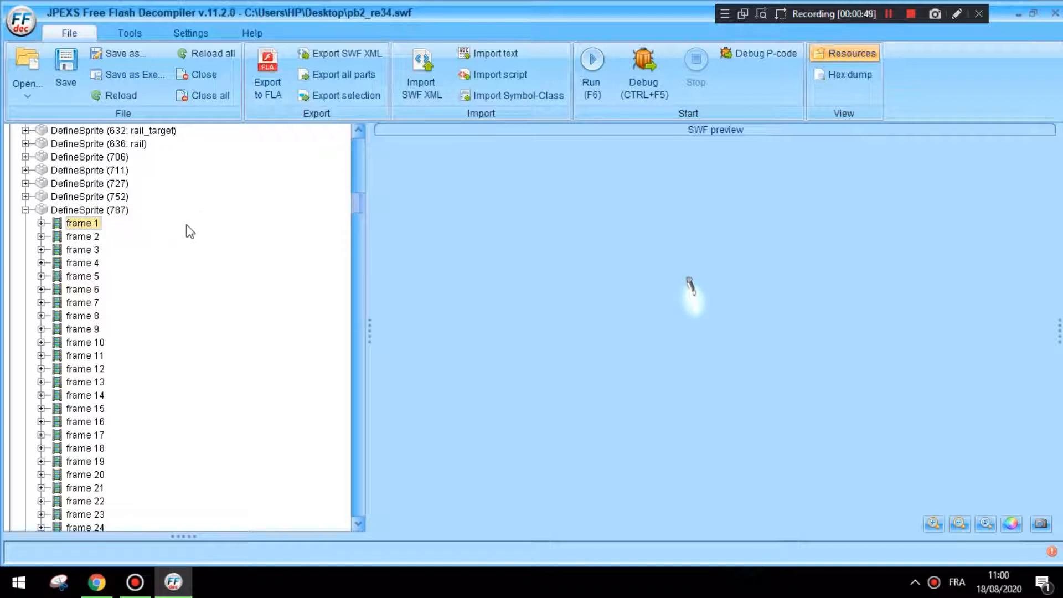
mouse_move(181, 235)
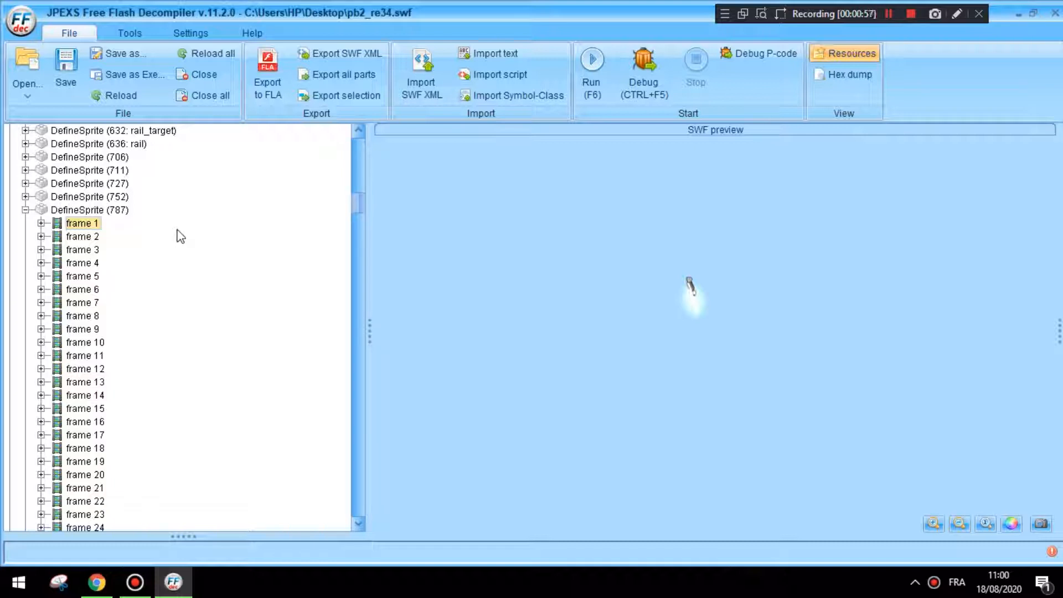
mouse_move(70, 255)
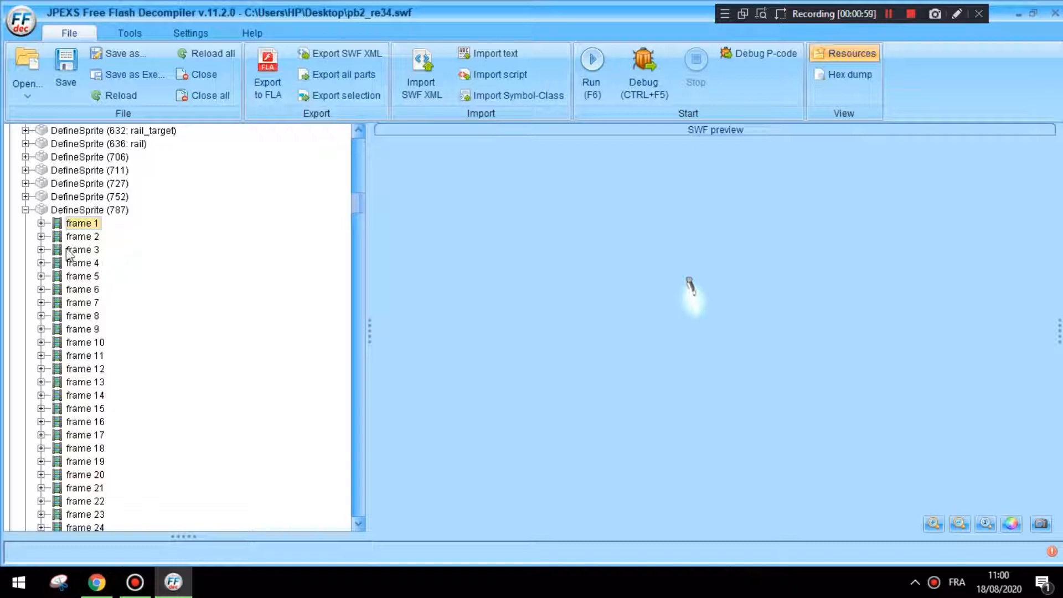
mouse_move(122, 268)
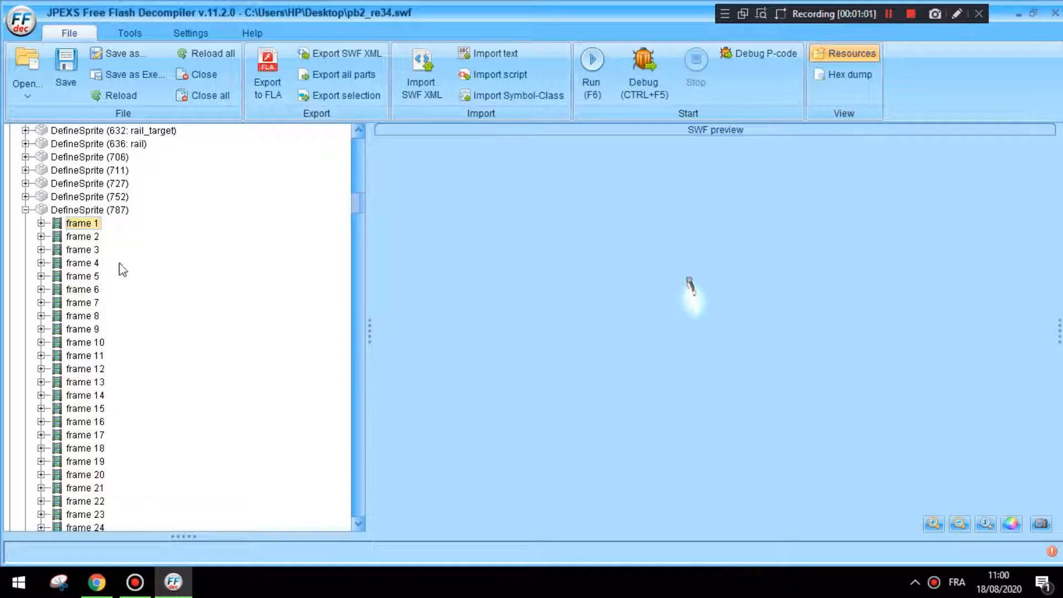
mouse_move(1042, 473)
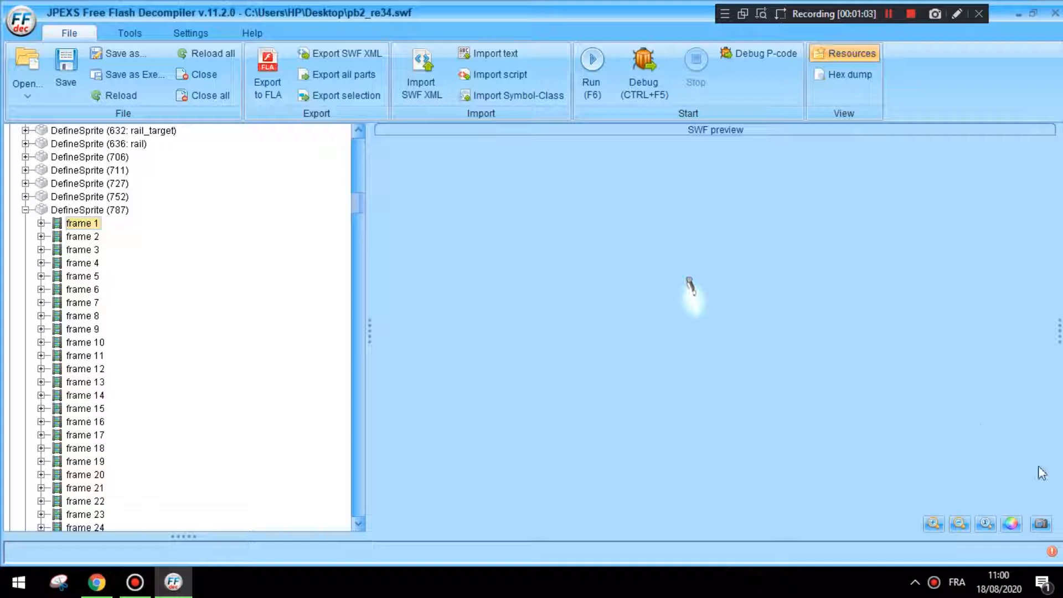
left_click(1011, 523)
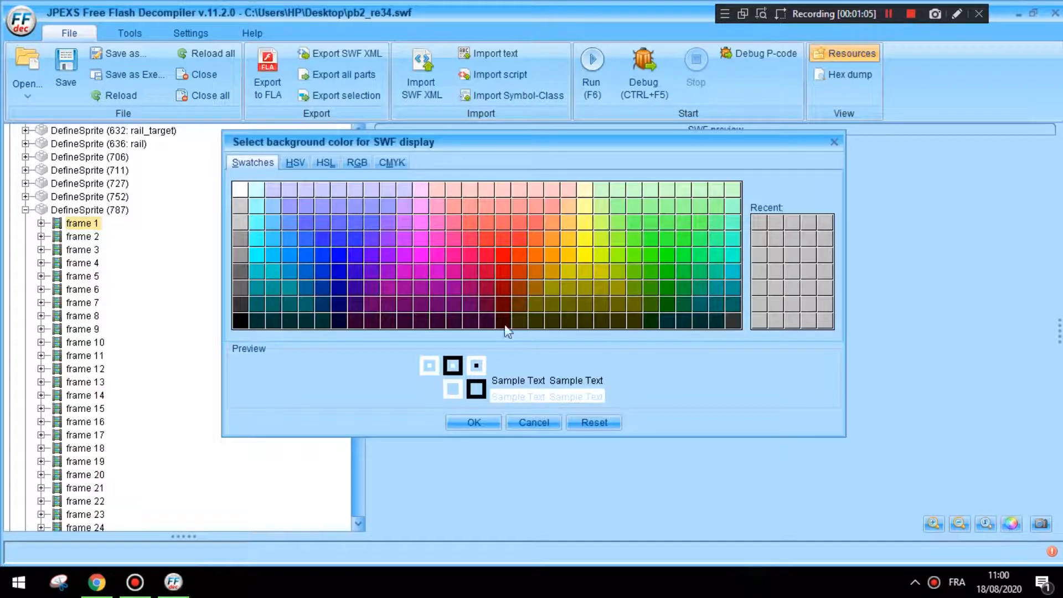
left_click(473, 422)
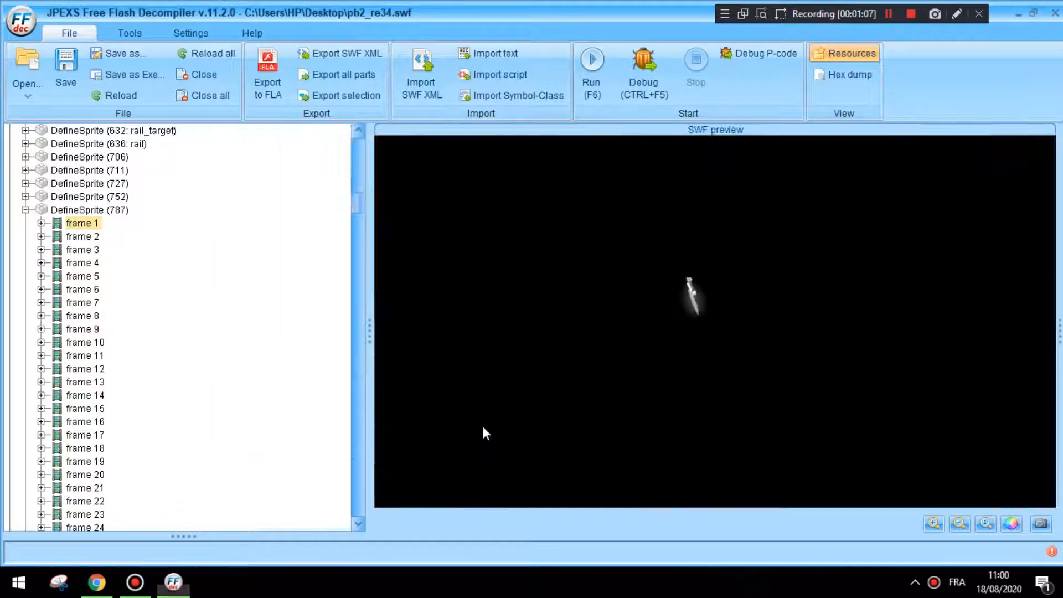
mouse_move(697, 234)
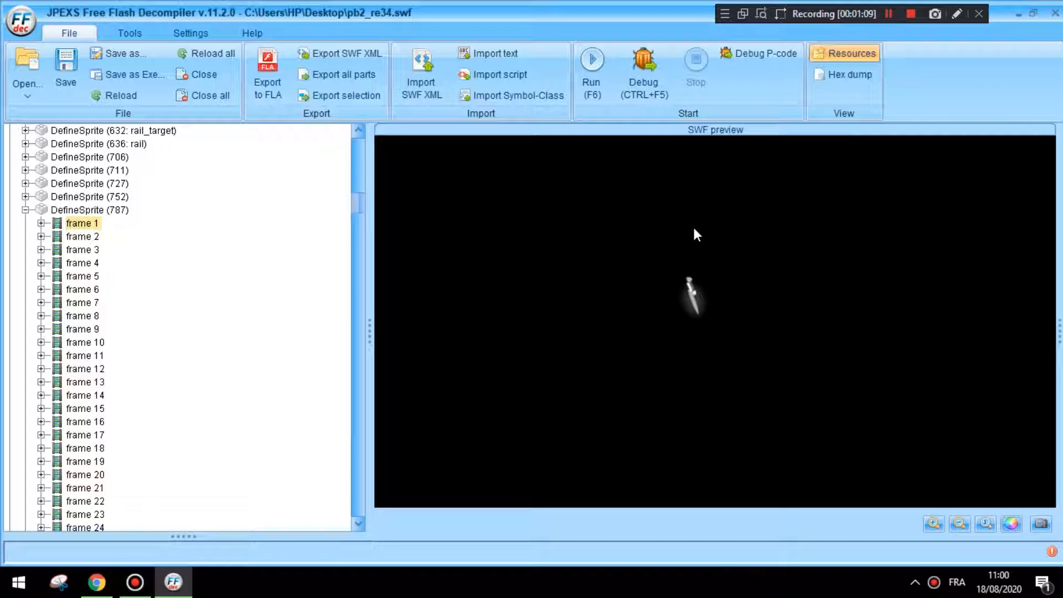
mouse_move(687, 201)
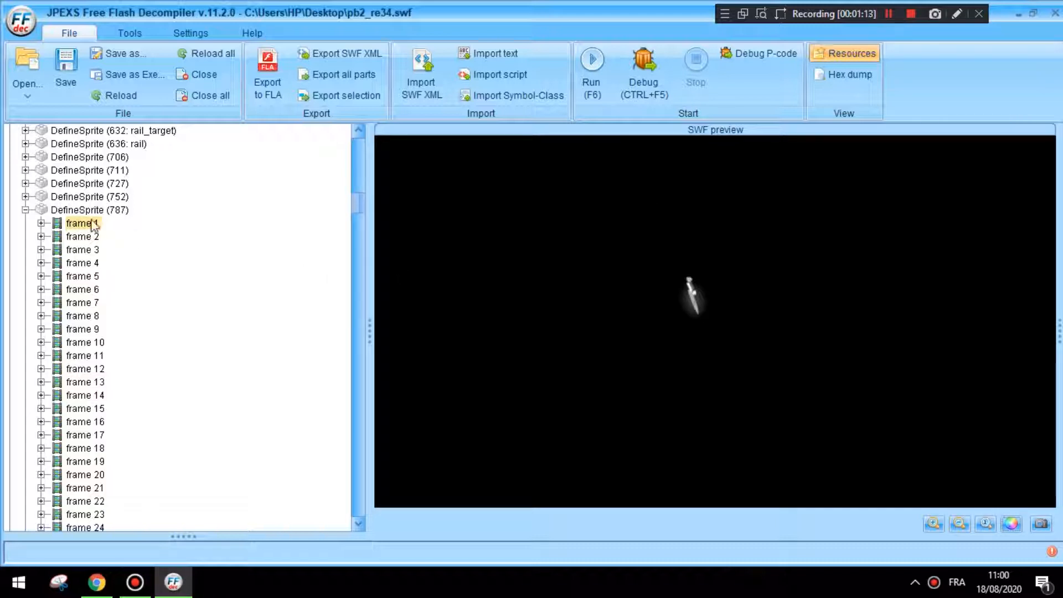
Expand frame 2's PlaceObject2 Depth: 3 tag to show its colorTransform multipliers (red 77, green 174).
left_click(81, 236)
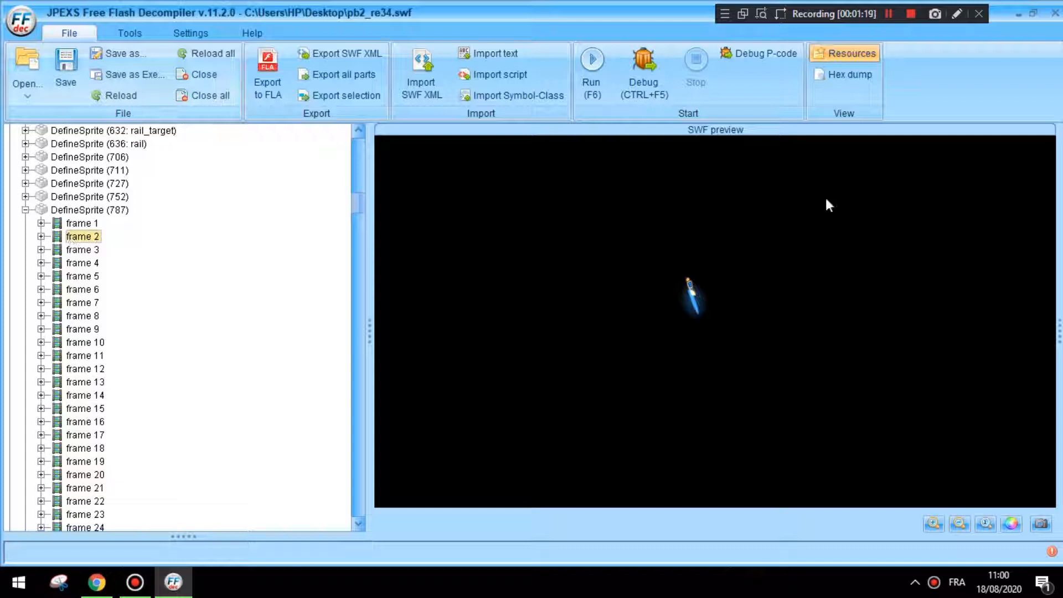
mouse_move(43, 247)
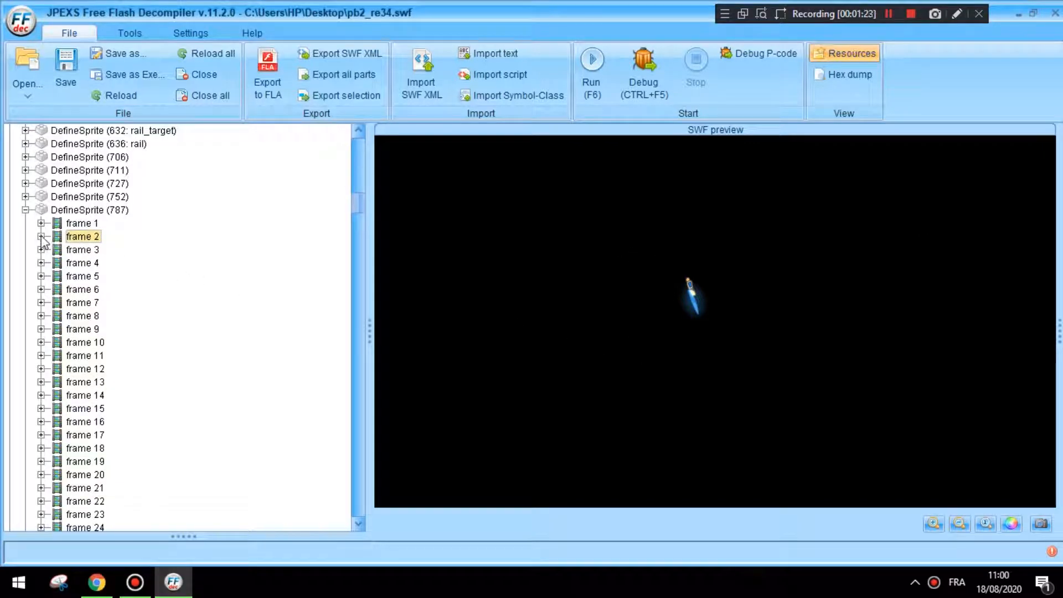
left_click(41, 236)
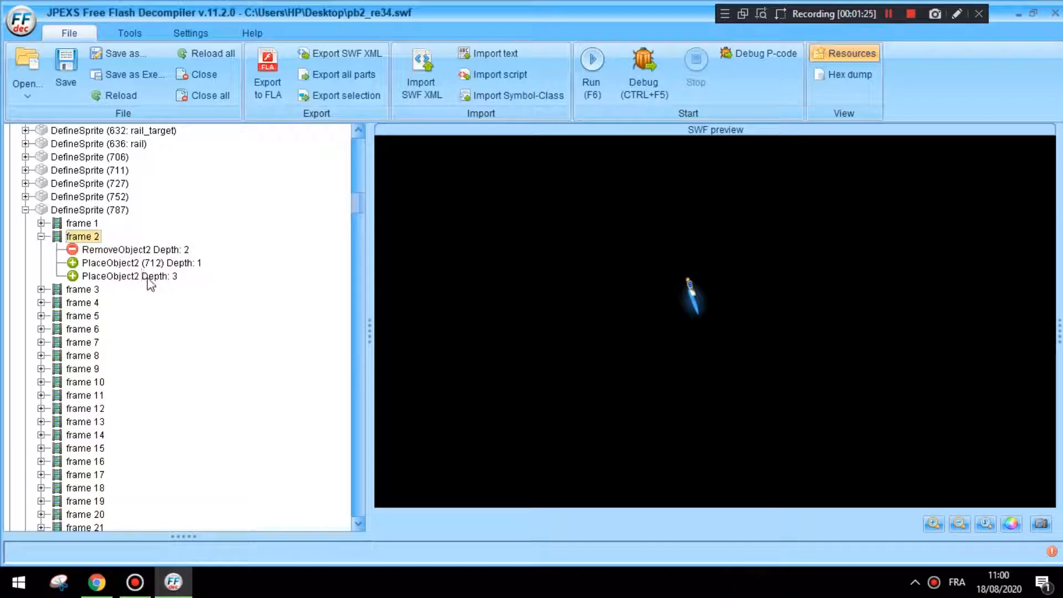
left_click(129, 276)
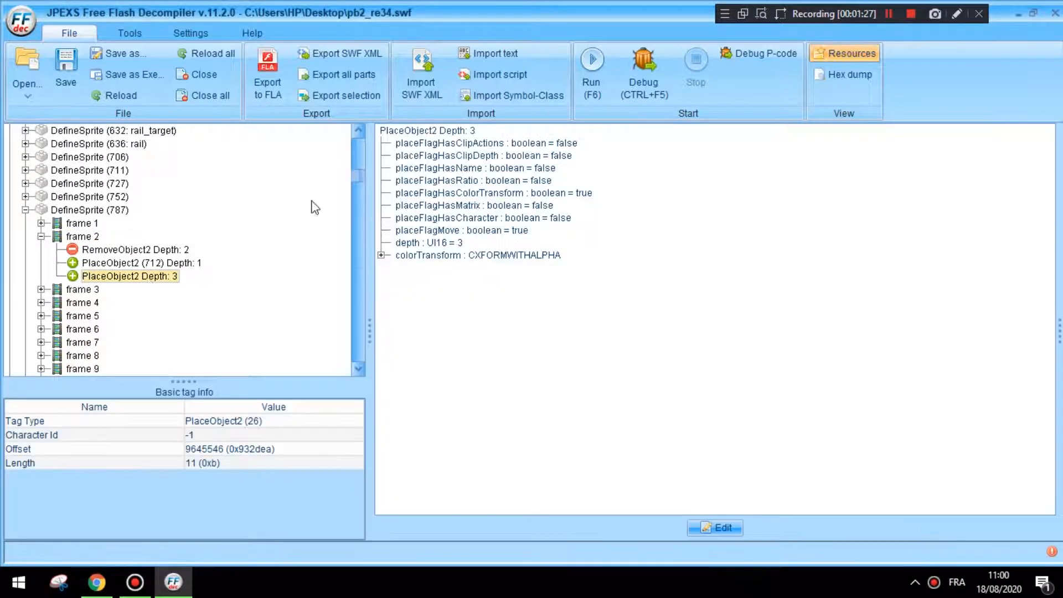
left_click(382, 254)
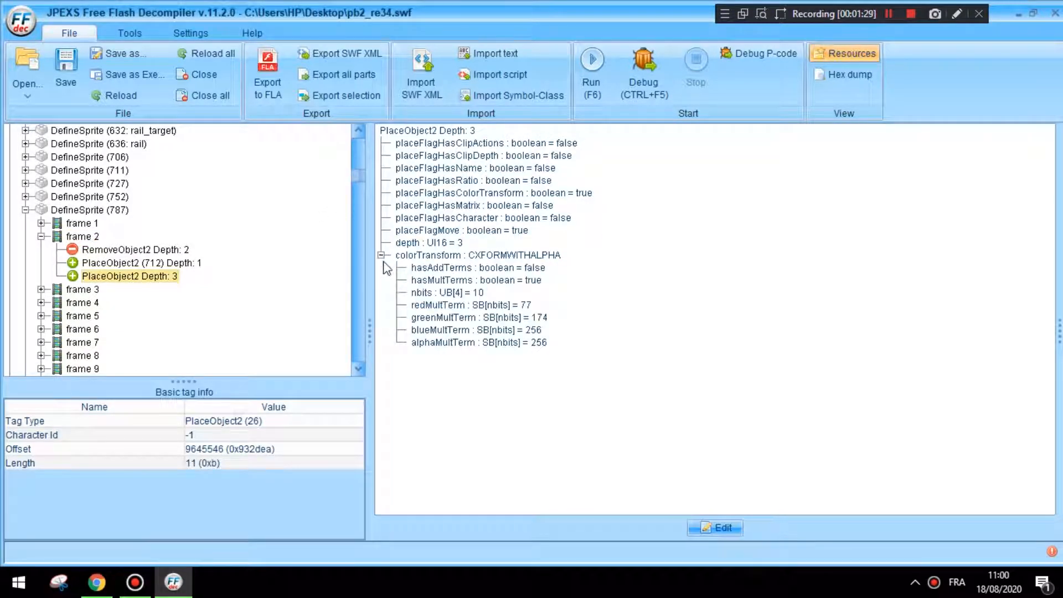
mouse_move(515, 265)
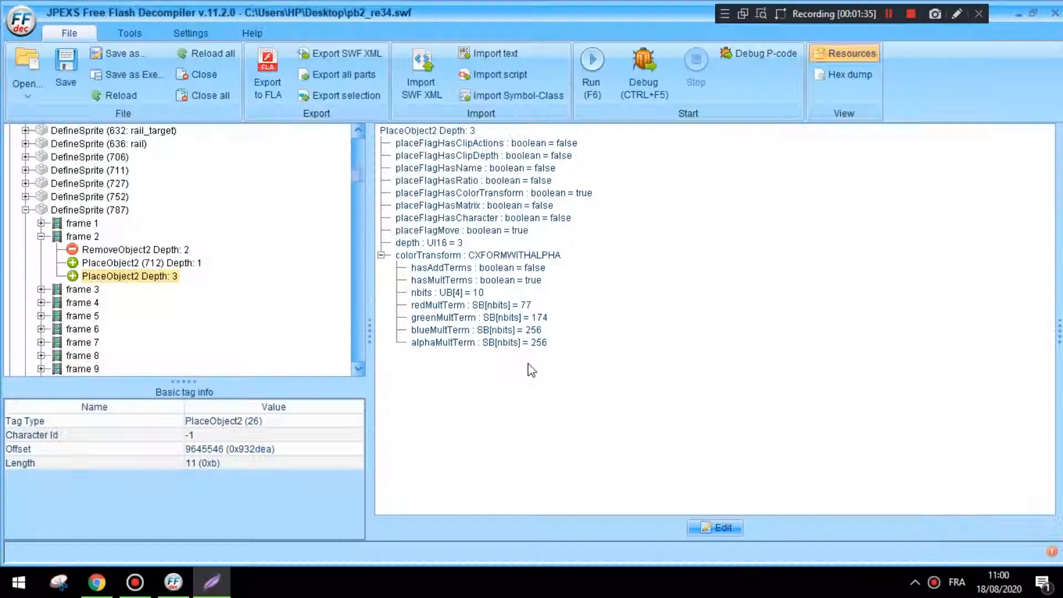
Launch Paint for the reference screenshot of the values, then return to the decompiler.
left_click(17, 582)
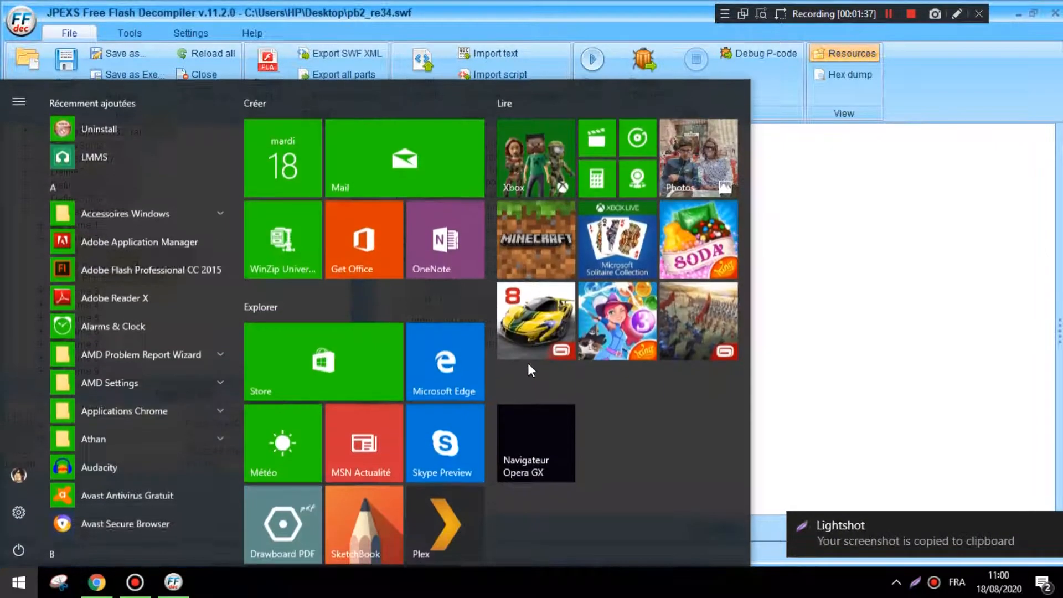
left_click(210, 581)
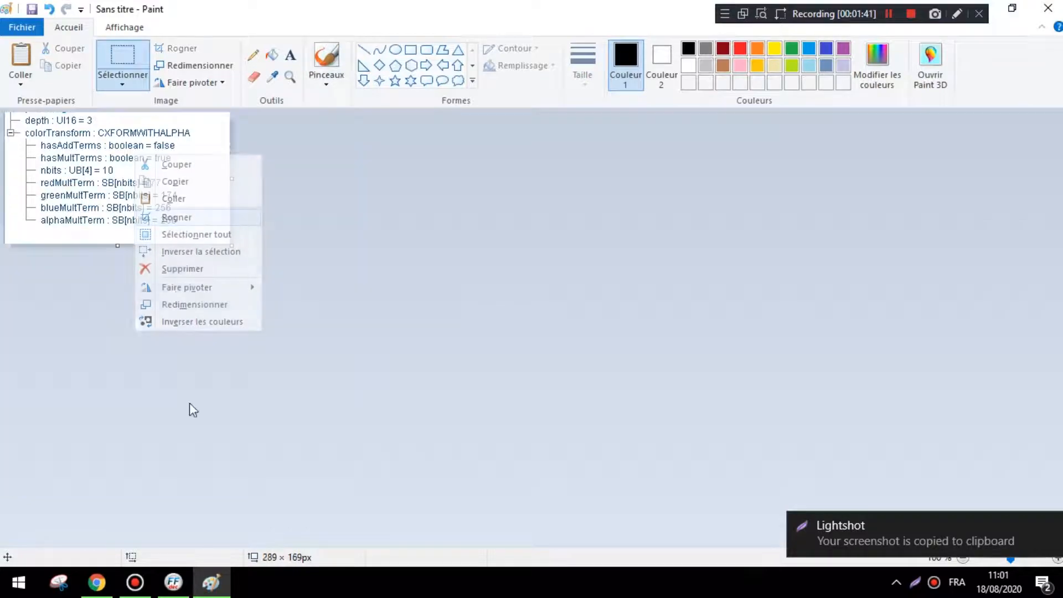
left_click(173, 582)
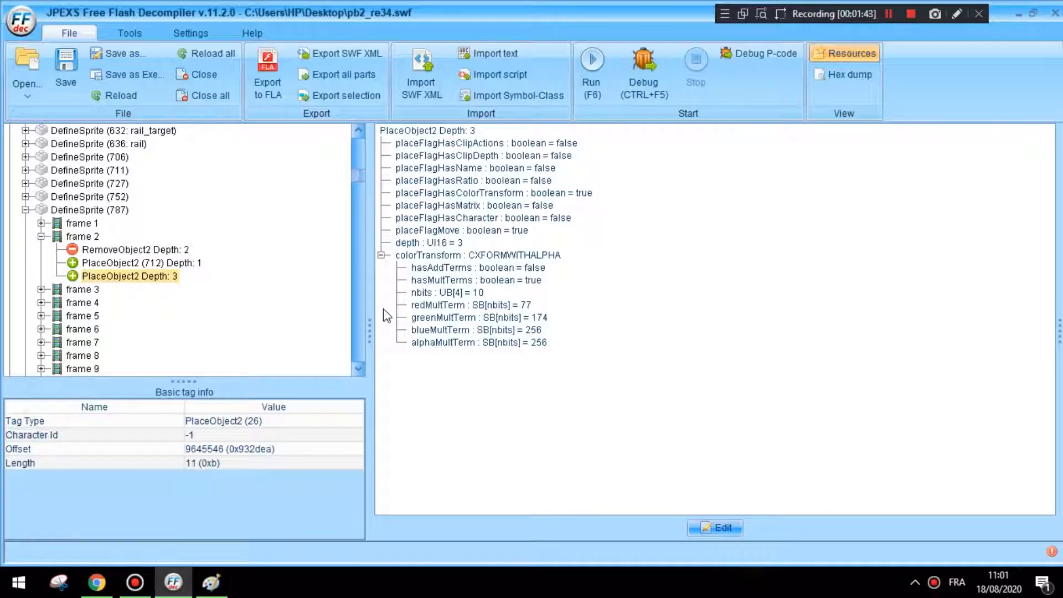
left_click(211, 582)
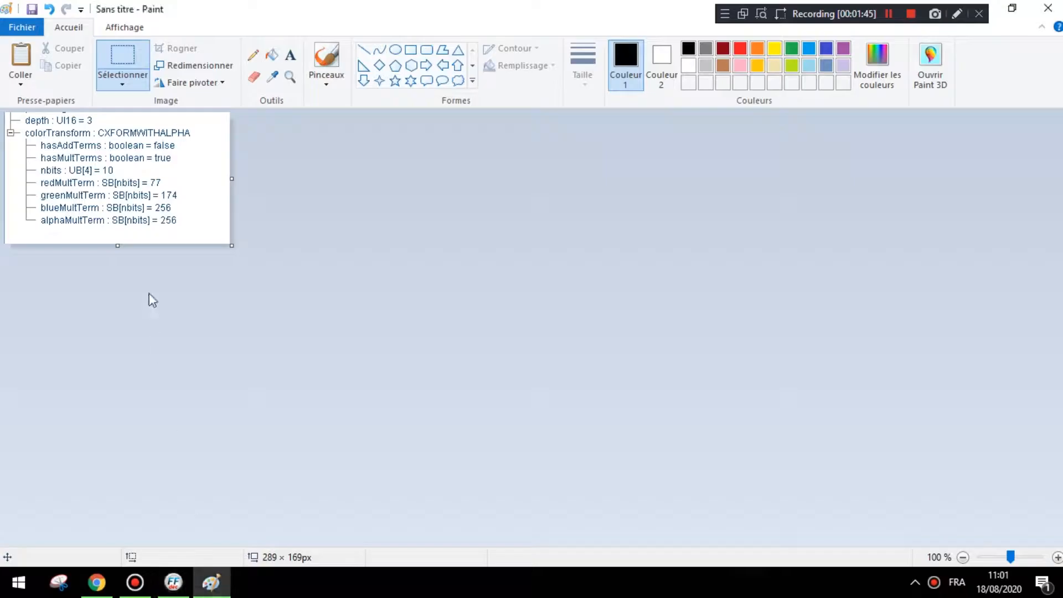
left_click(173, 582)
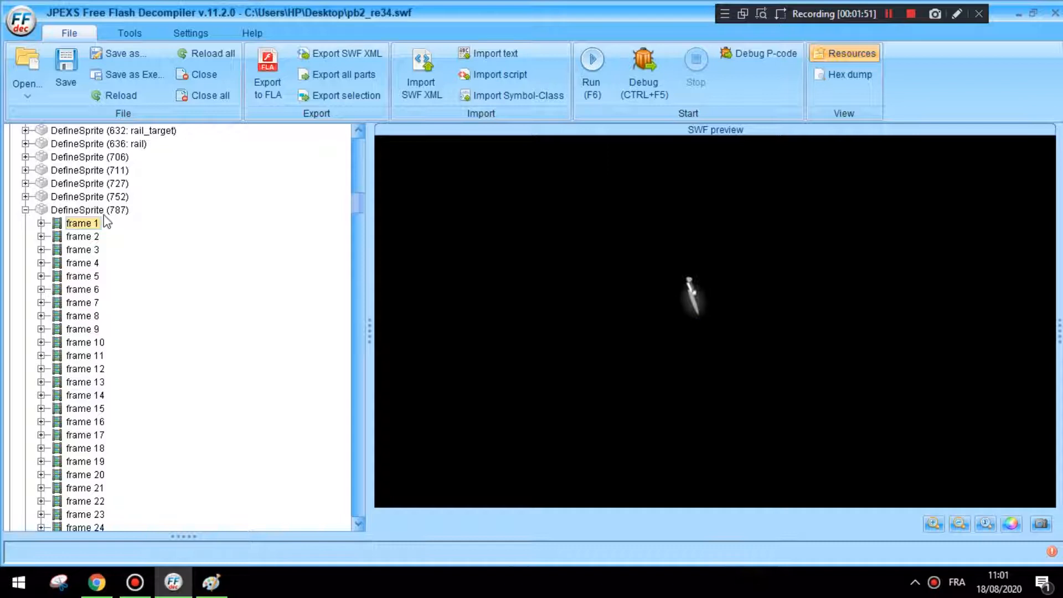
Select frame 1's PlaceObject3 (711) Depth: 3 psi tag and set redMultTerm to 77.
left_click(41, 223)
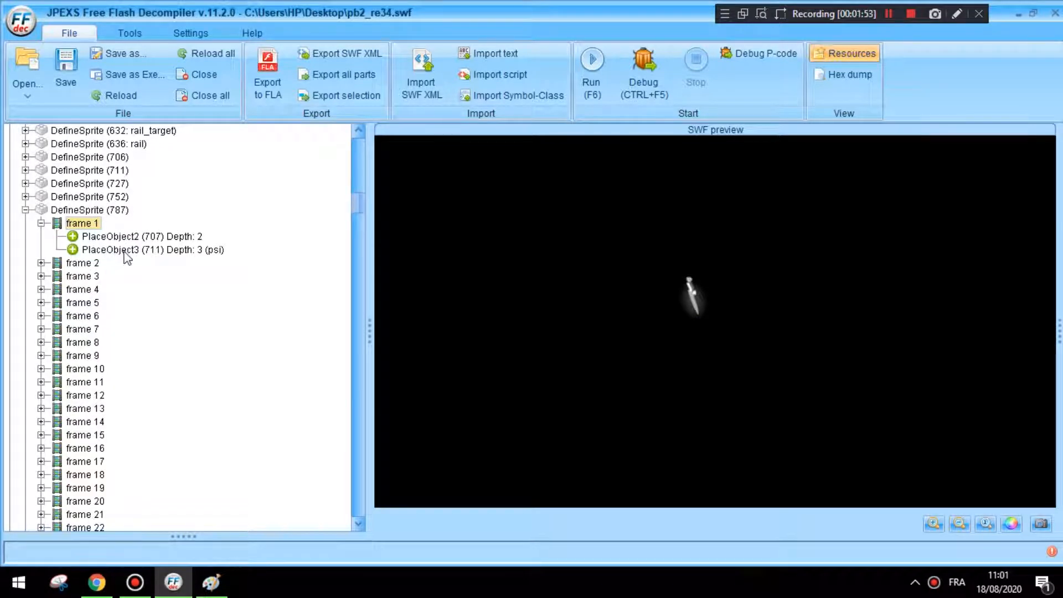
left_click(152, 249)
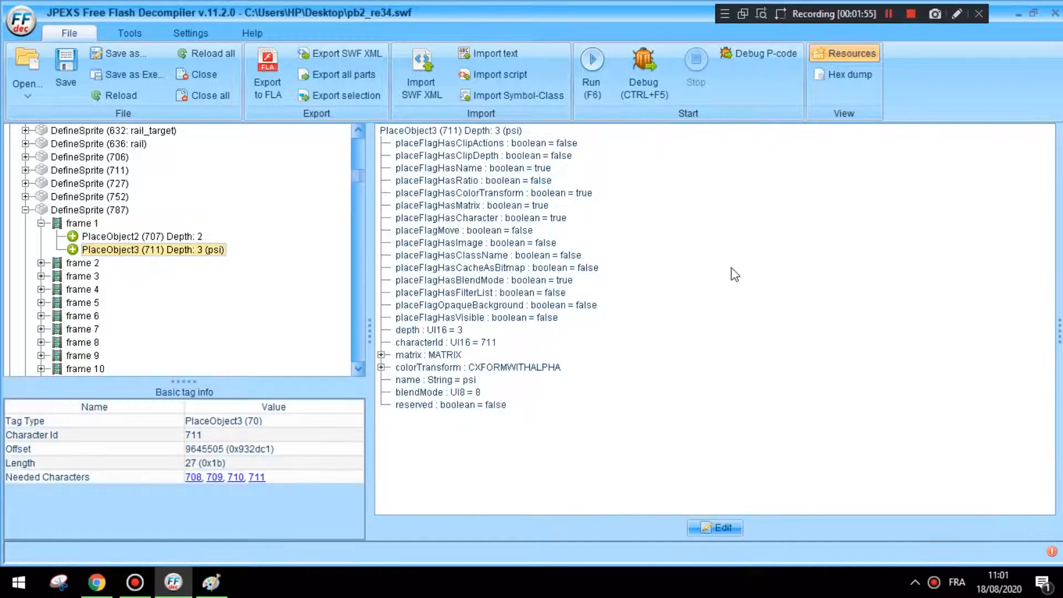
left_click(381, 367)
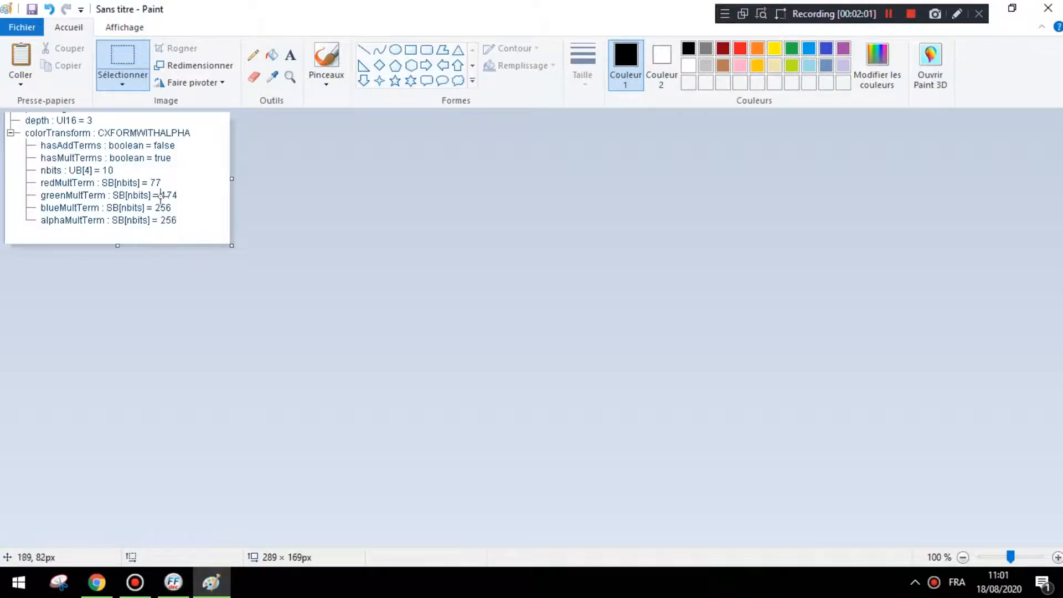
left_click(173, 581)
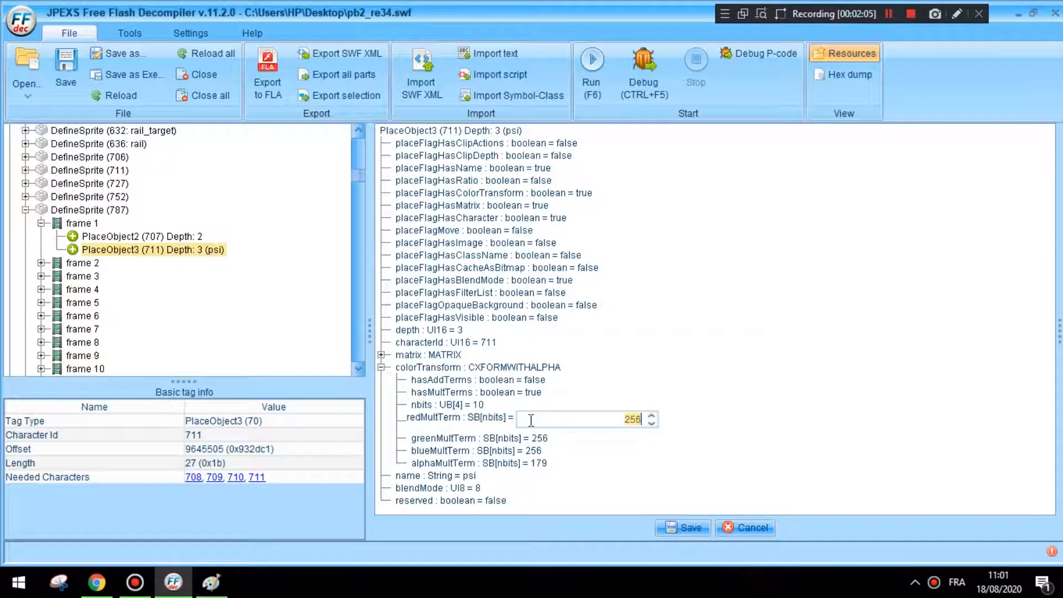
type("77")
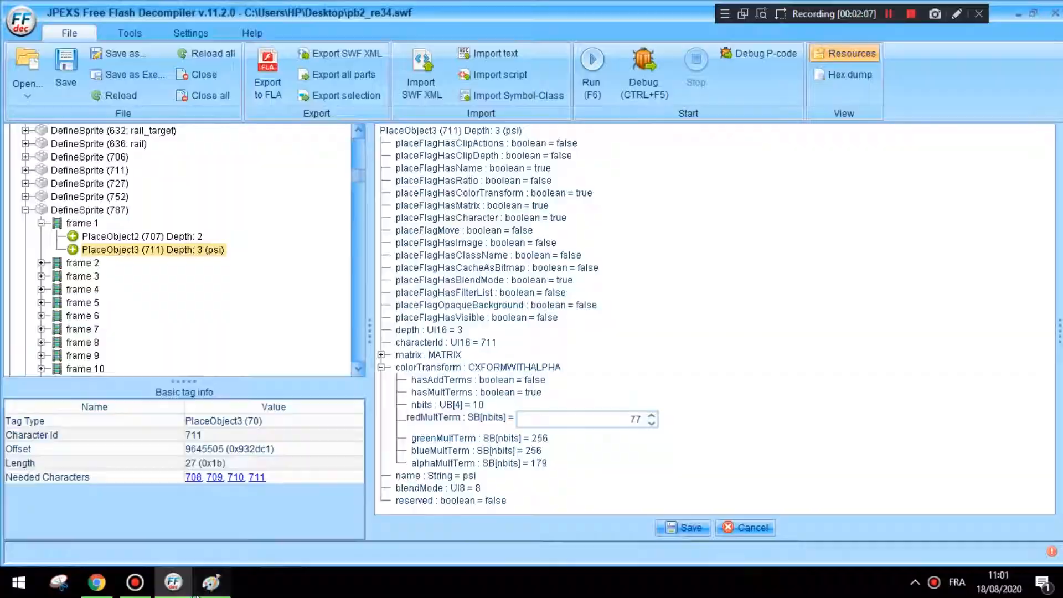
Set greenMultTerm to 174 against the Paint reference and save the edited tag.
left_click(210, 581)
type("174")
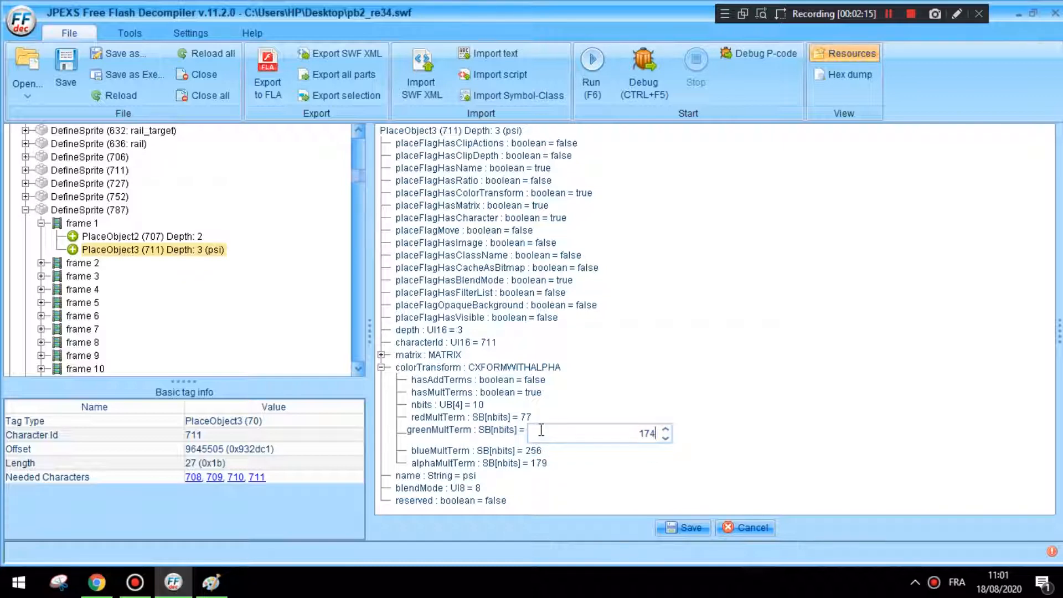
left_click(212, 582)
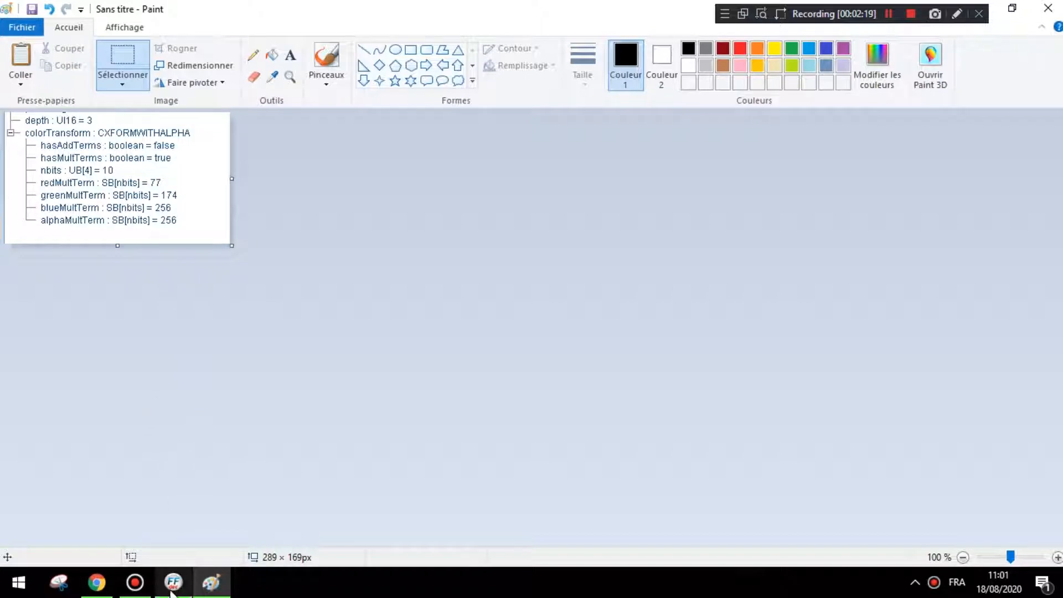
left_click(173, 582)
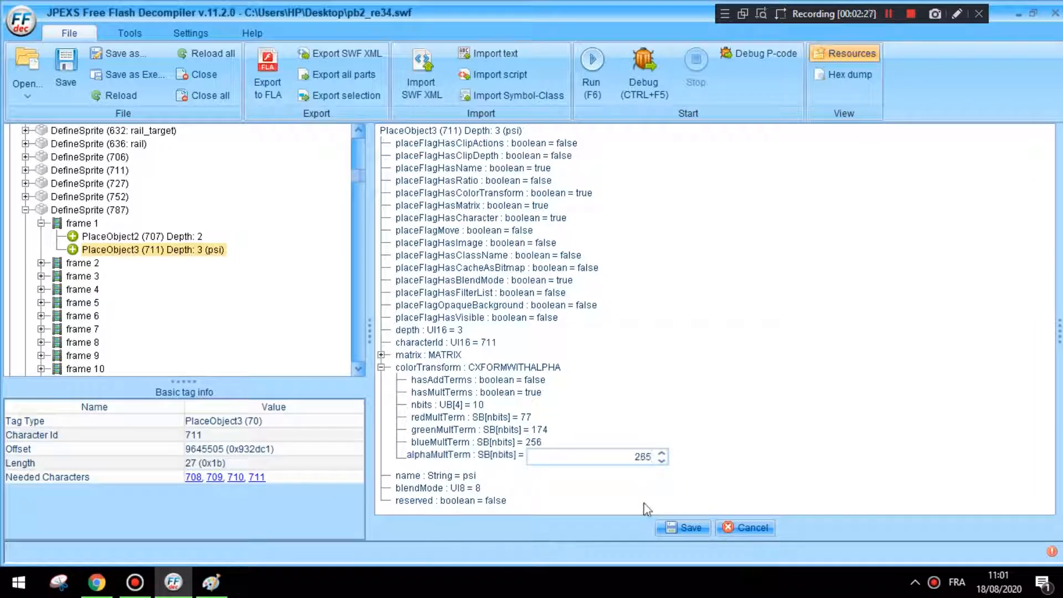
left_click(749, 527)
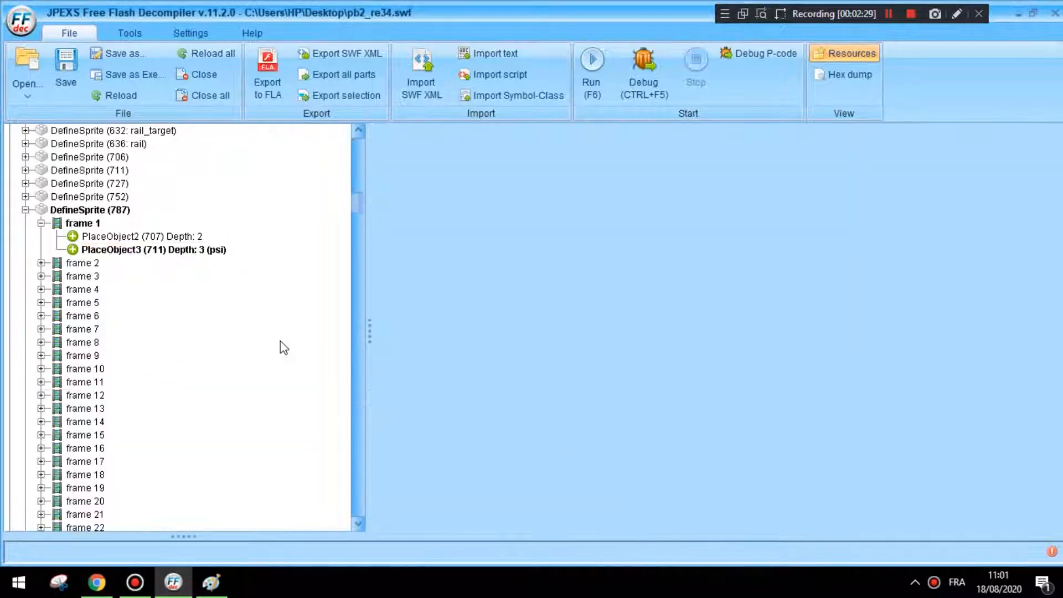
Preview frame 1 of sprite 787 showing the recoloured psi sword.
left_click(82, 222)
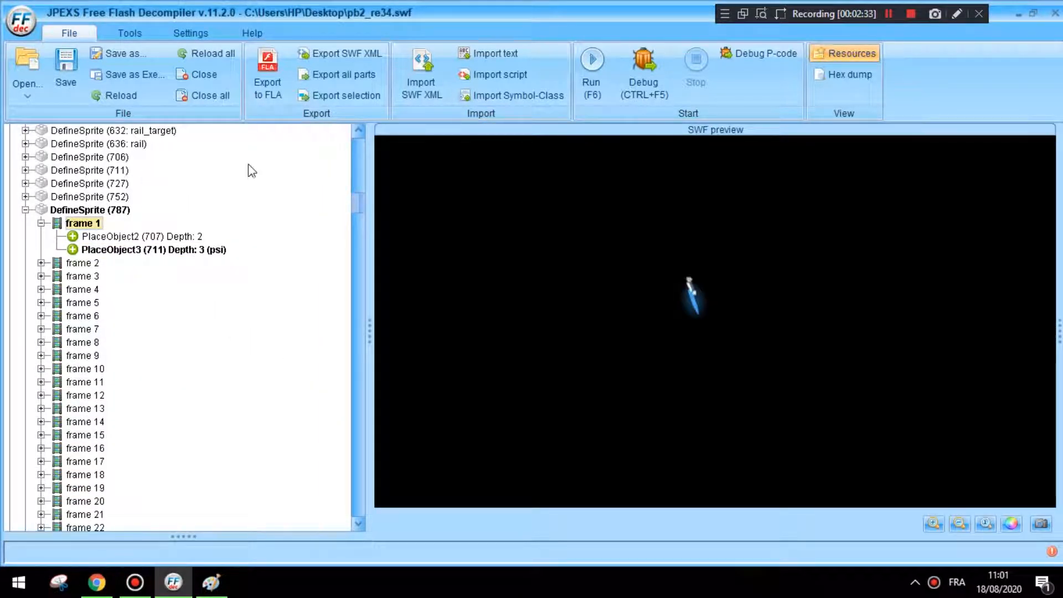
mouse_move(277, 158)
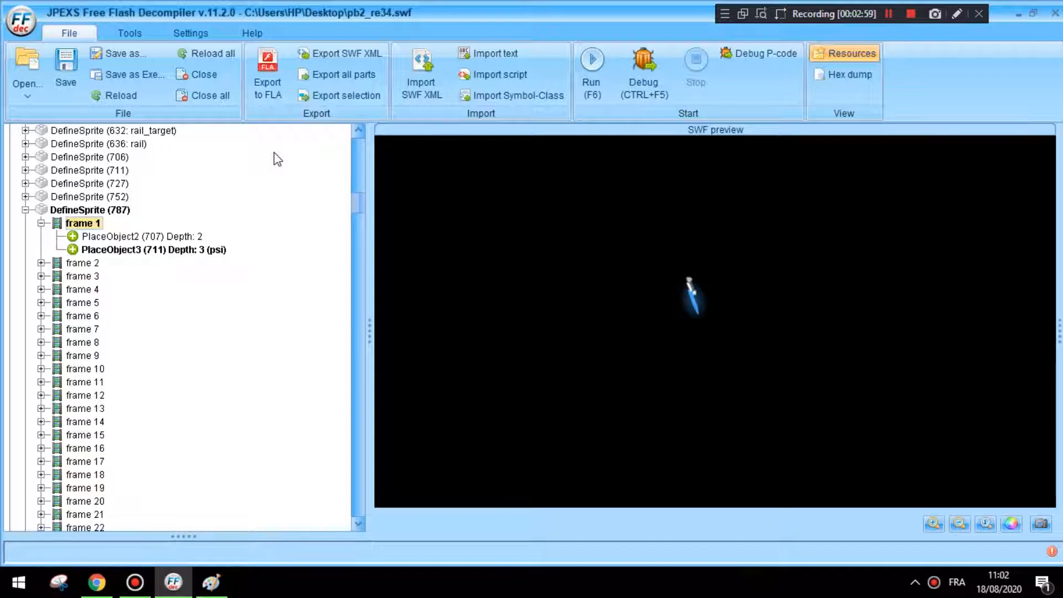
mouse_move(620, 16)
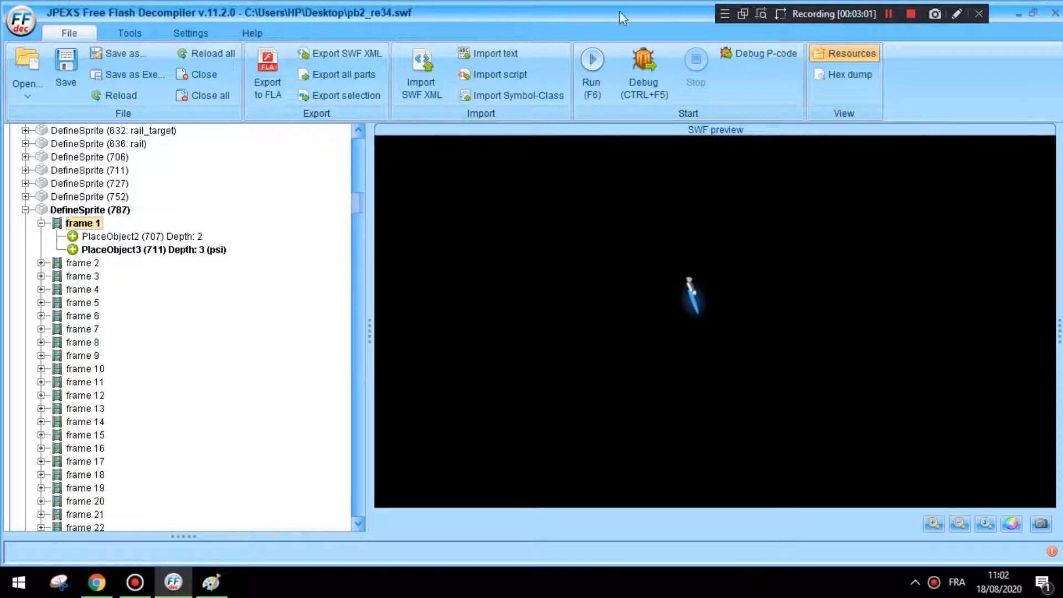
scroll("up", 3)
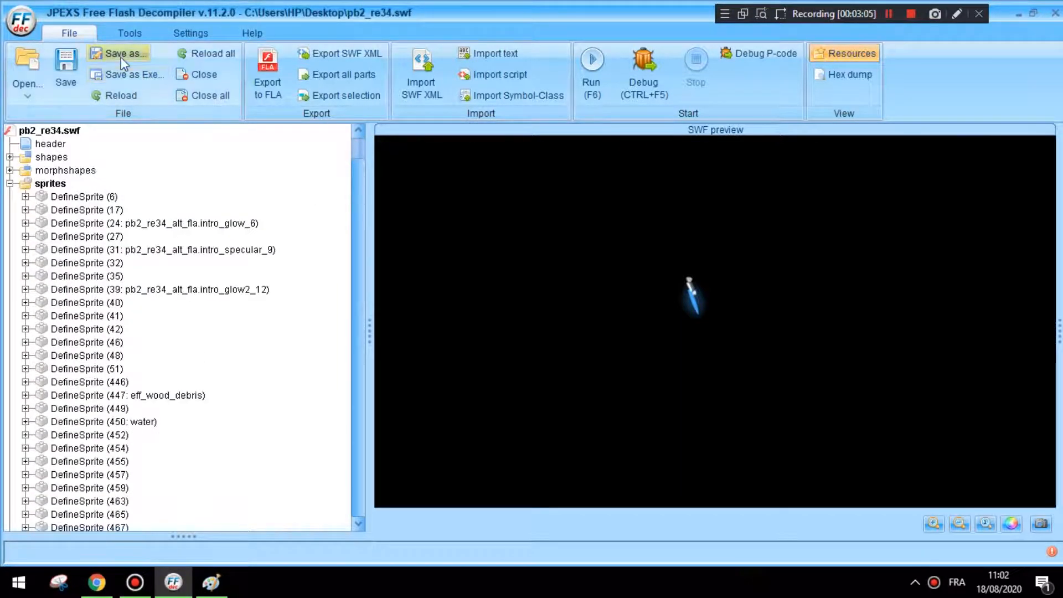
Save the edited SWF as a separate 'Blueswords' file on the Desktop.
left_click(121, 53)
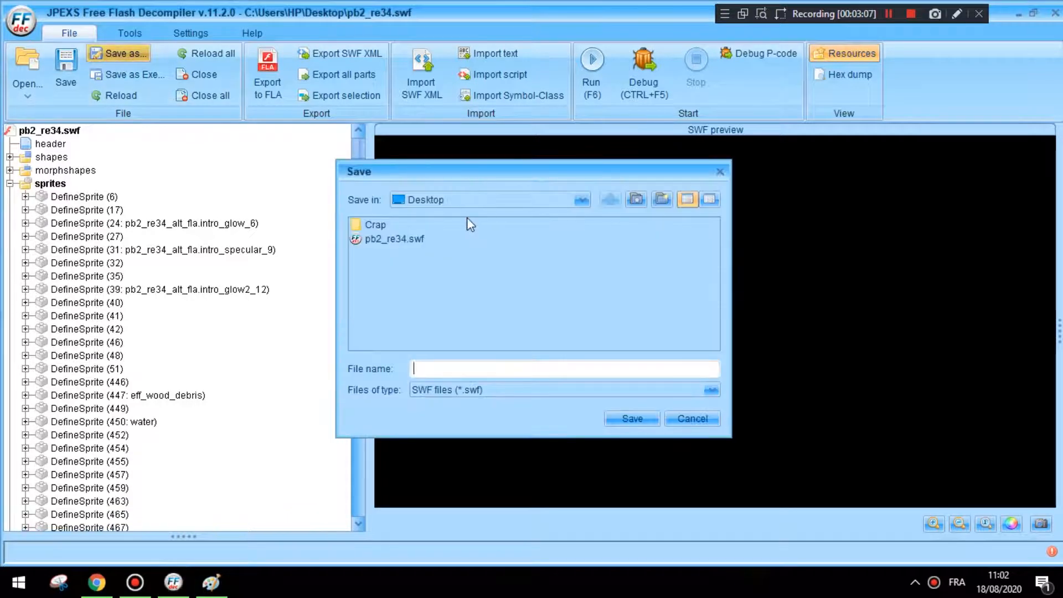
type("Blue")
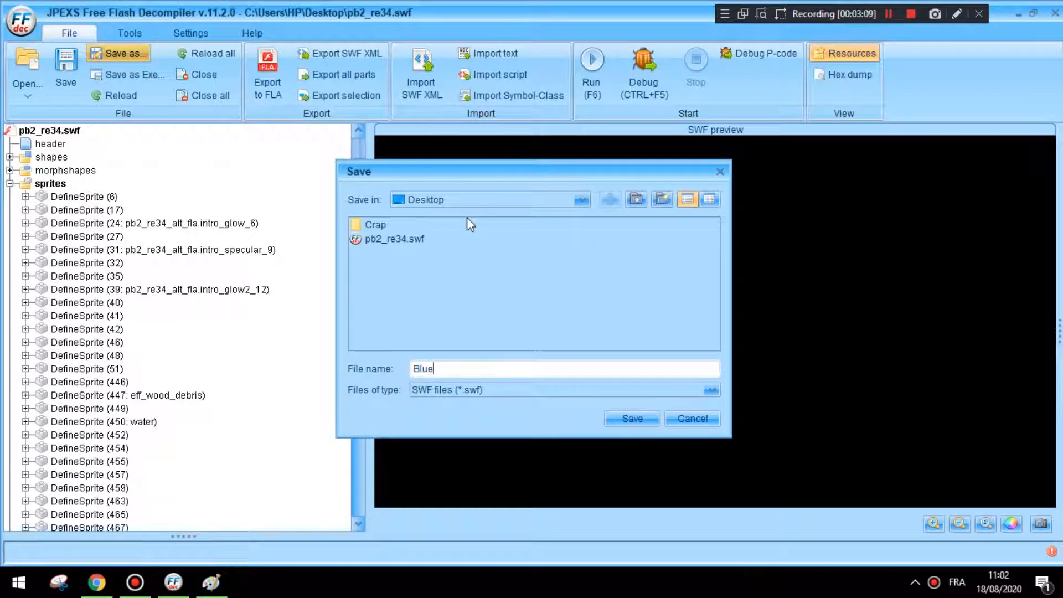
type("swords.")
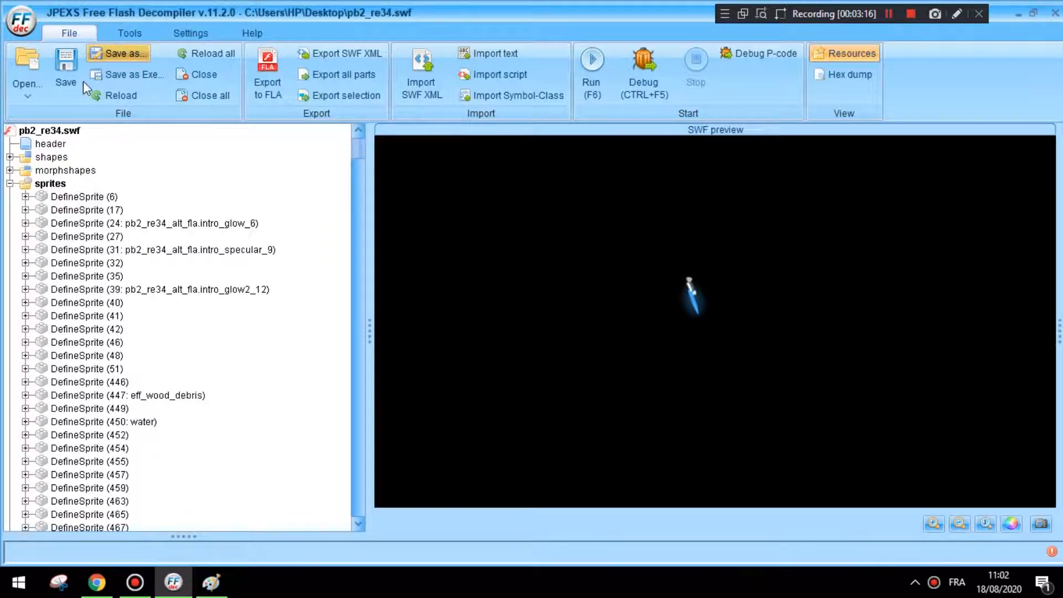
mouse_move(122, 83)
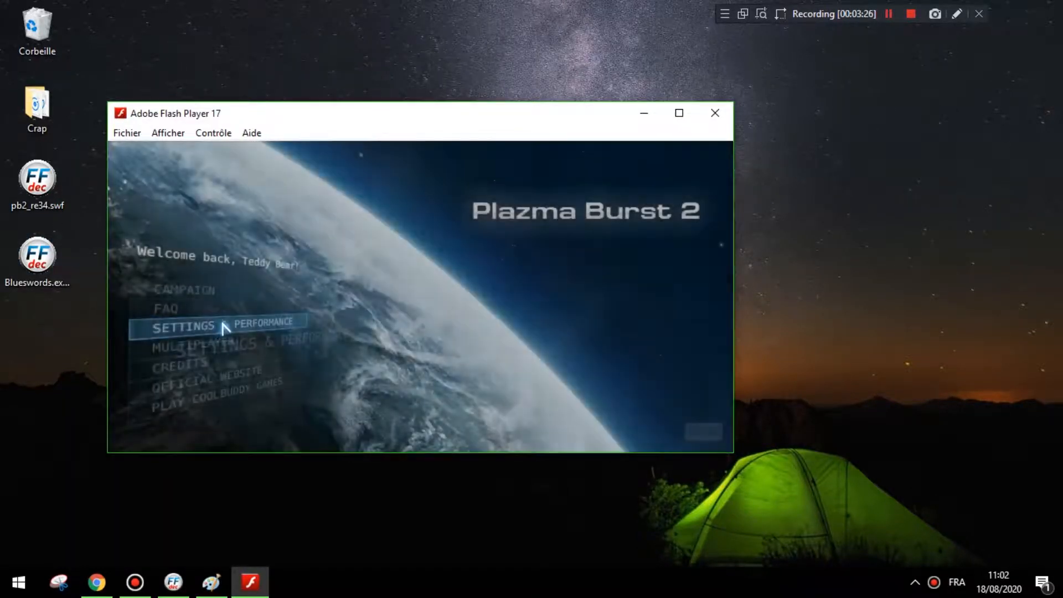
Choose SETTINGS in the Plazma Burst 2 main menu running in Flash Player 17.
left_click(177, 325)
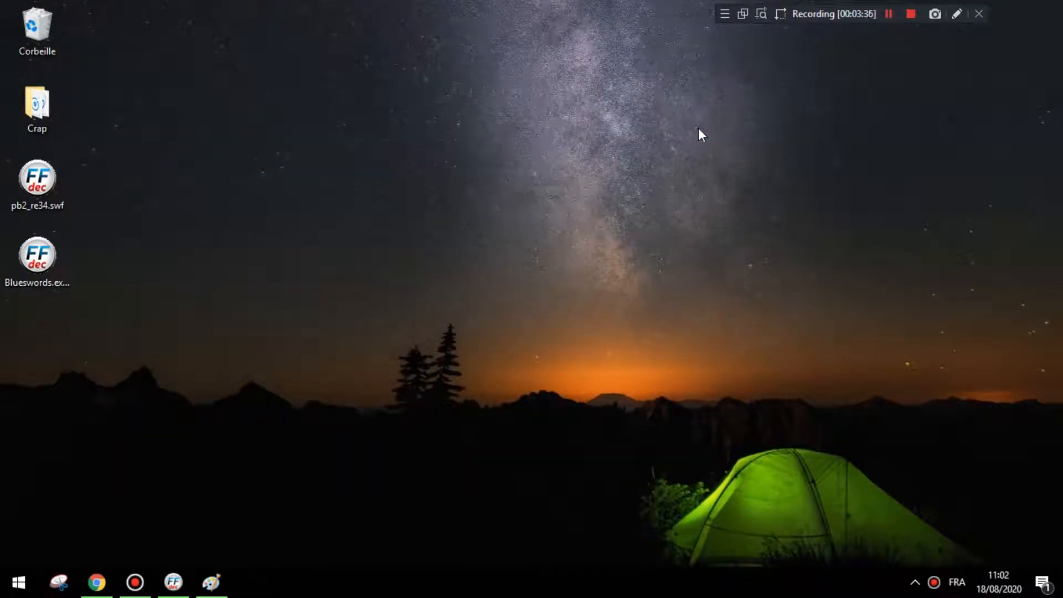
mouse_move(683, 155)
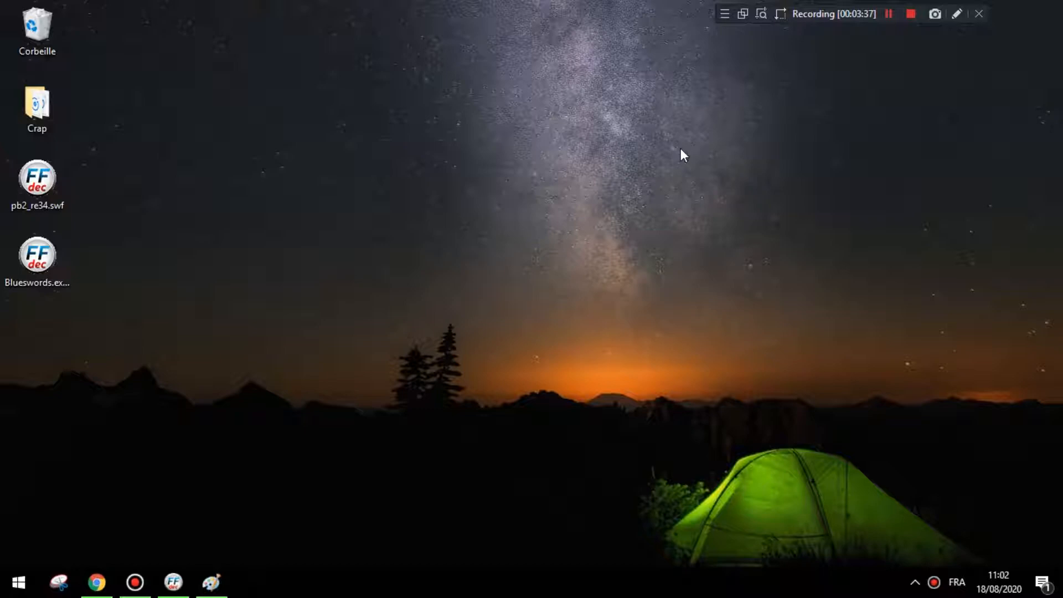
mouse_move(86, 343)
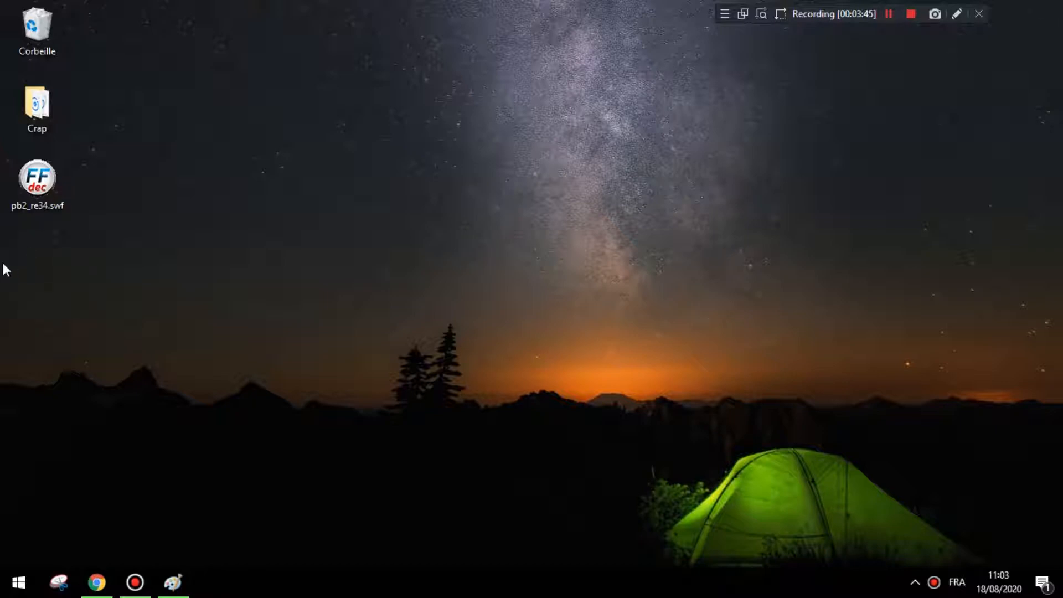
Reopen pb2_re34.swf from the desktop in the decompiler.
double_click(37, 179)
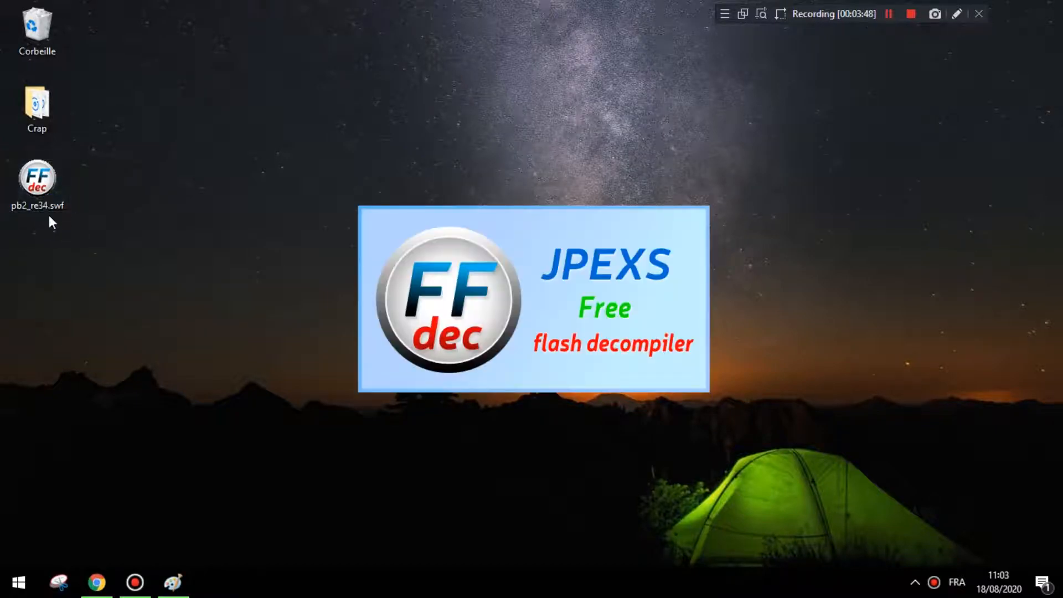
Expand DefineSprite 787 and set the preview background to black.
double_click(36, 177)
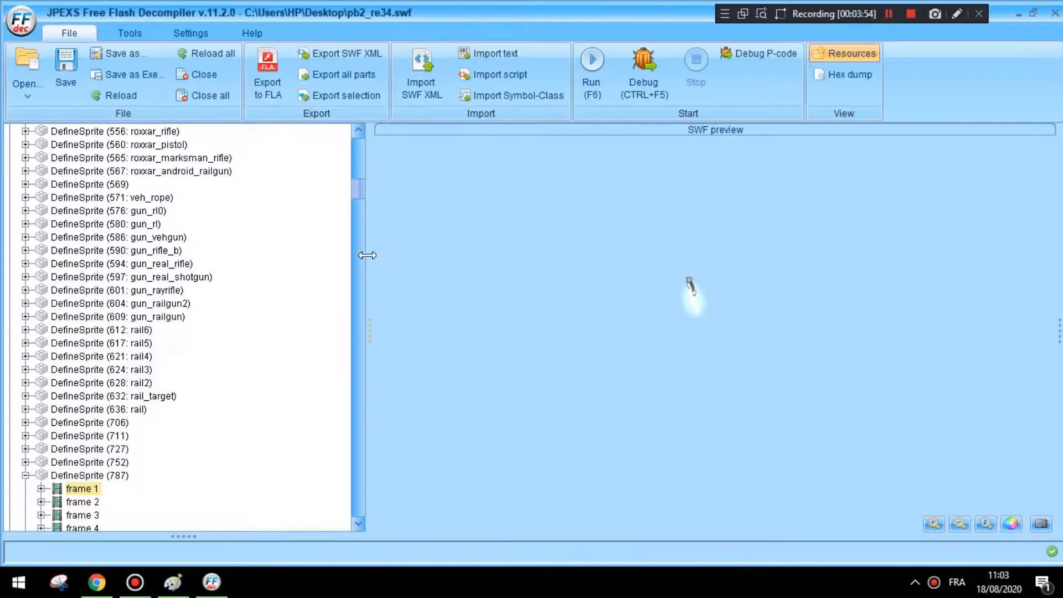
scroll("down", 3)
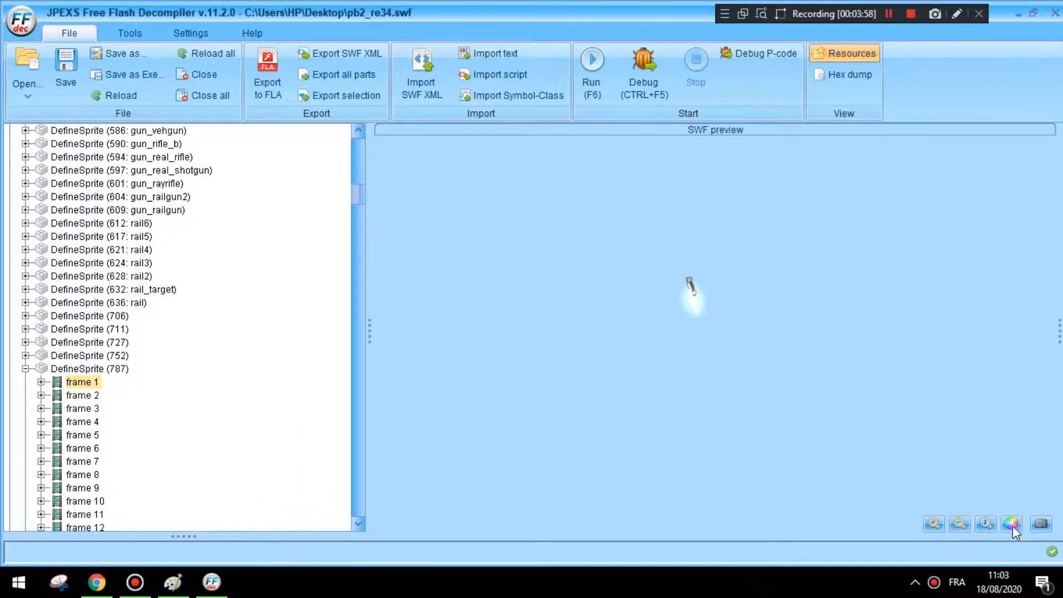
left_click(1011, 522)
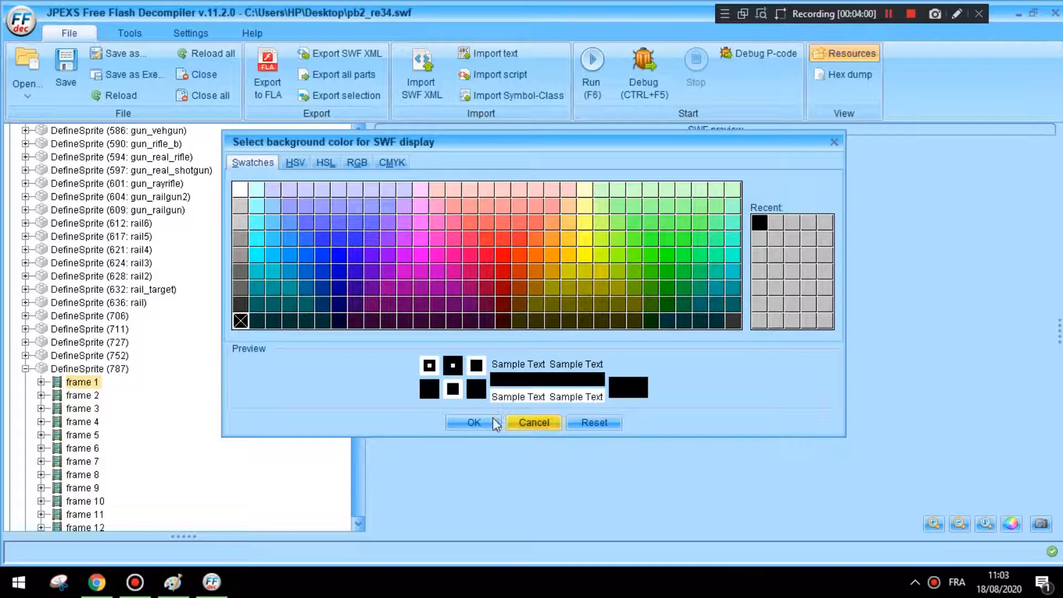
left_click(473, 422)
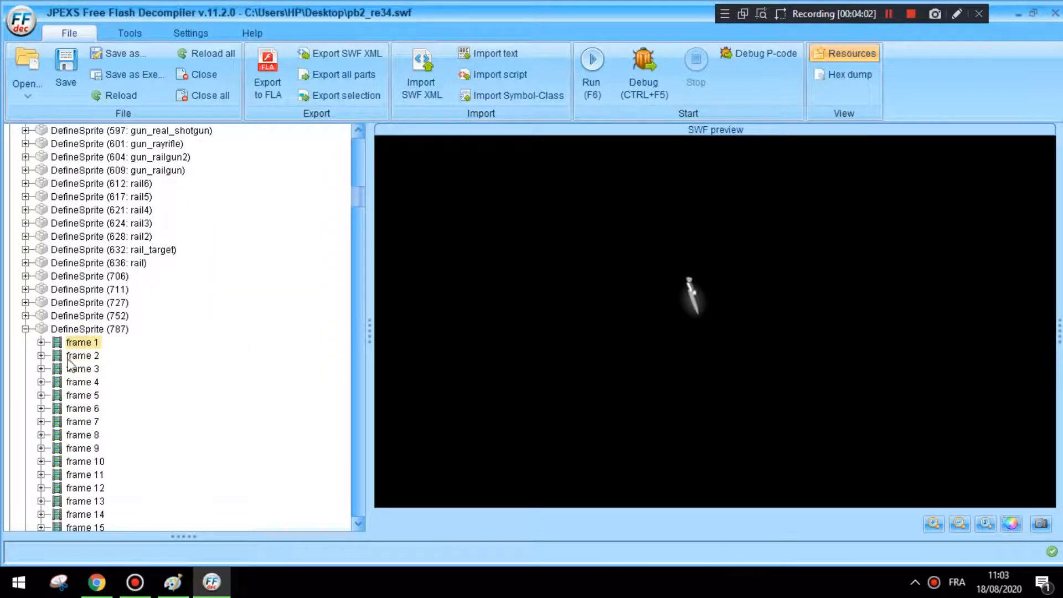
Step the preview through later frames of sprite 787 and expand frame 9 to list its PlaceObject2 tags.
left_click(81, 355)
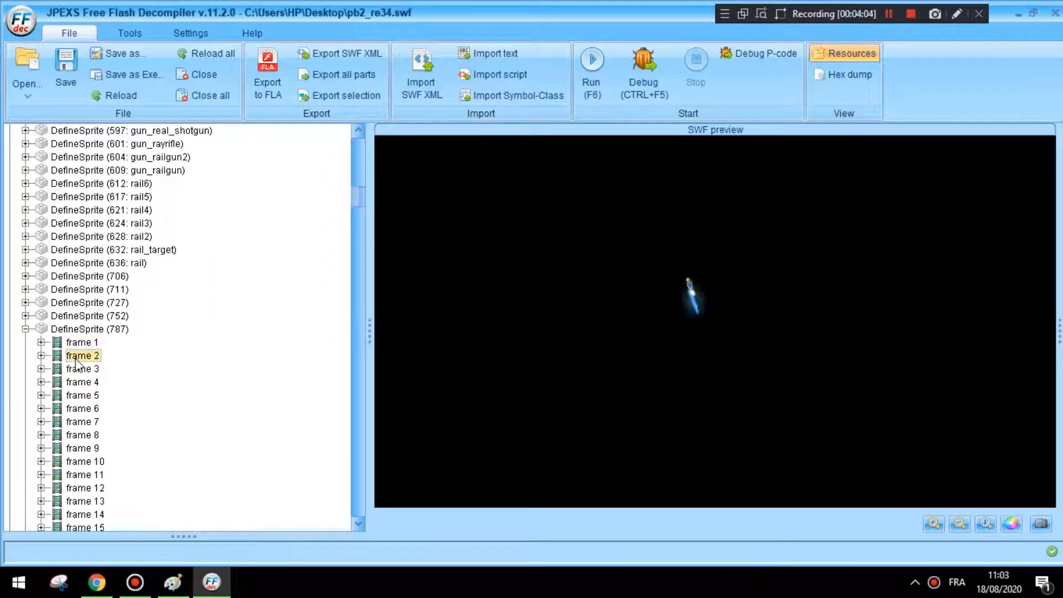
left_click(81, 382)
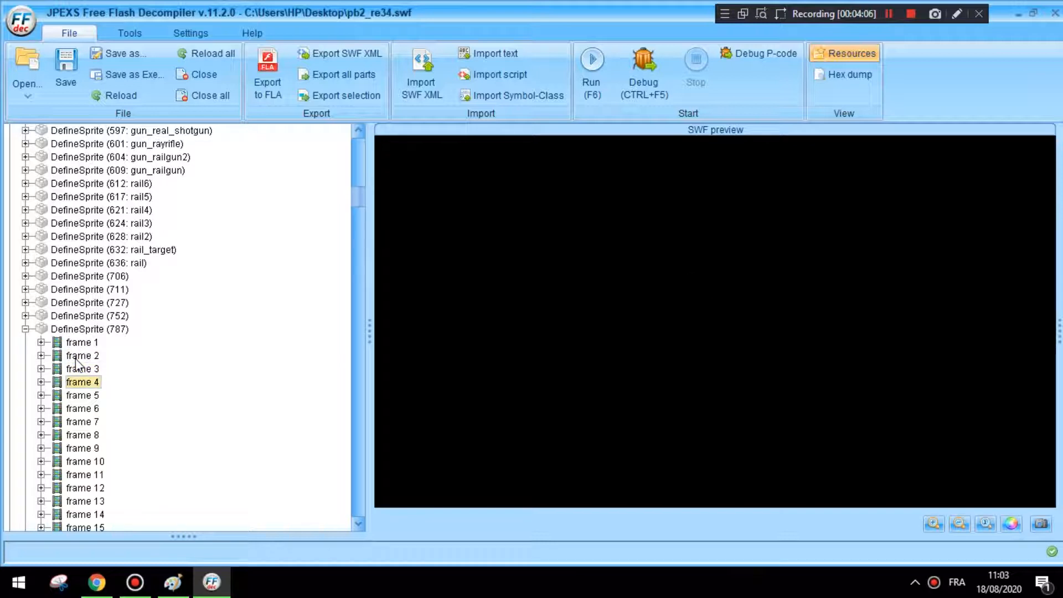
left_click(82, 395)
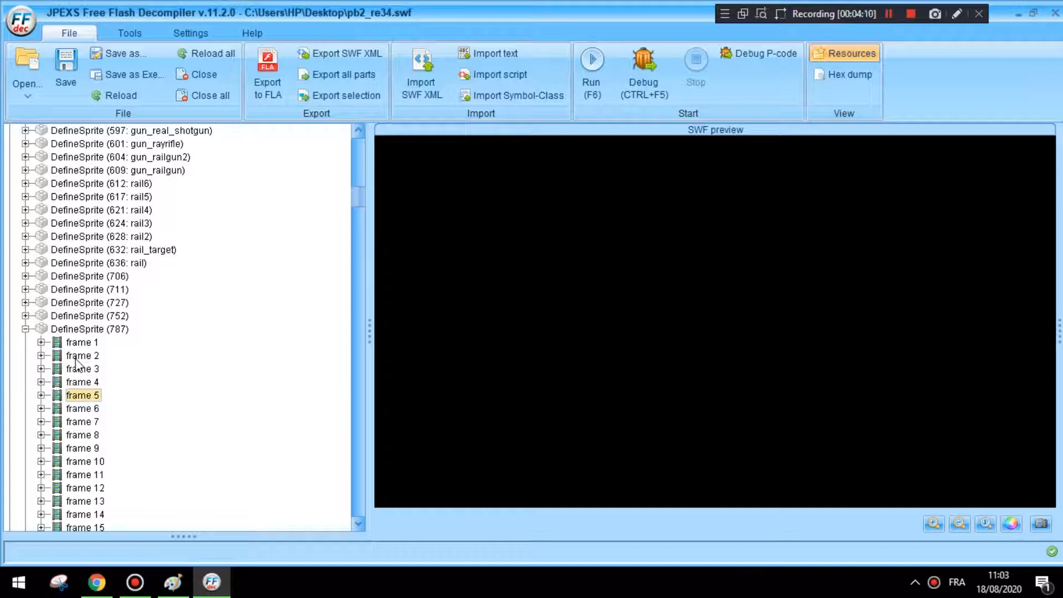
left_click(82, 408)
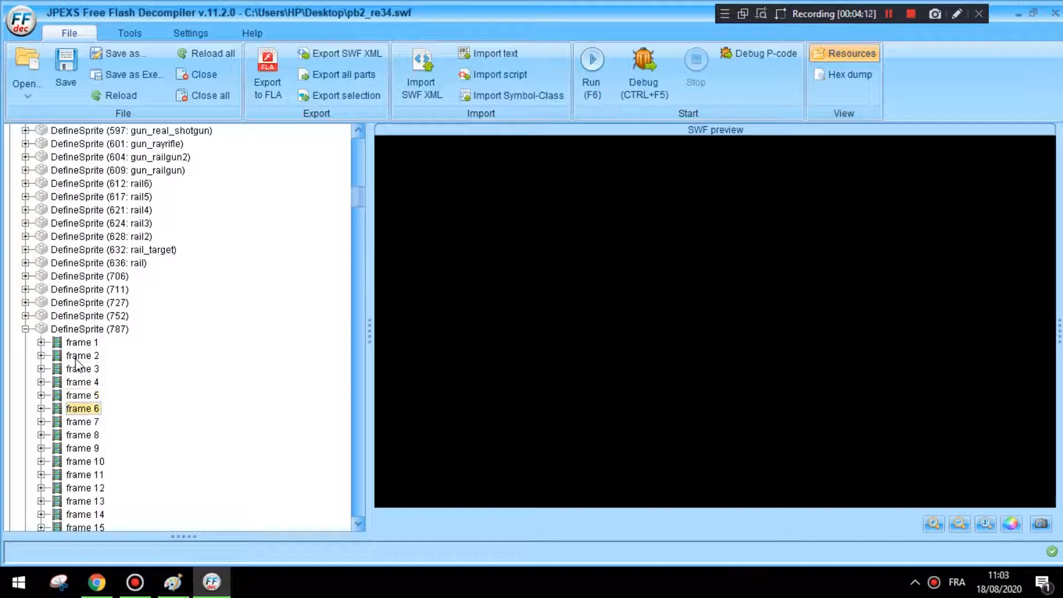
left_click(81, 421)
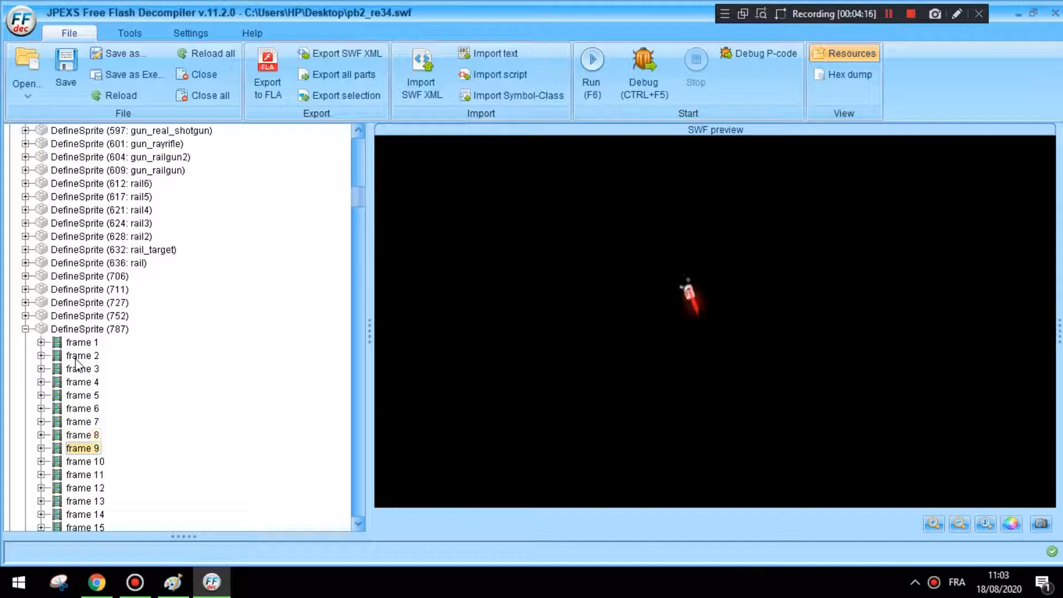
scroll("down", 3)
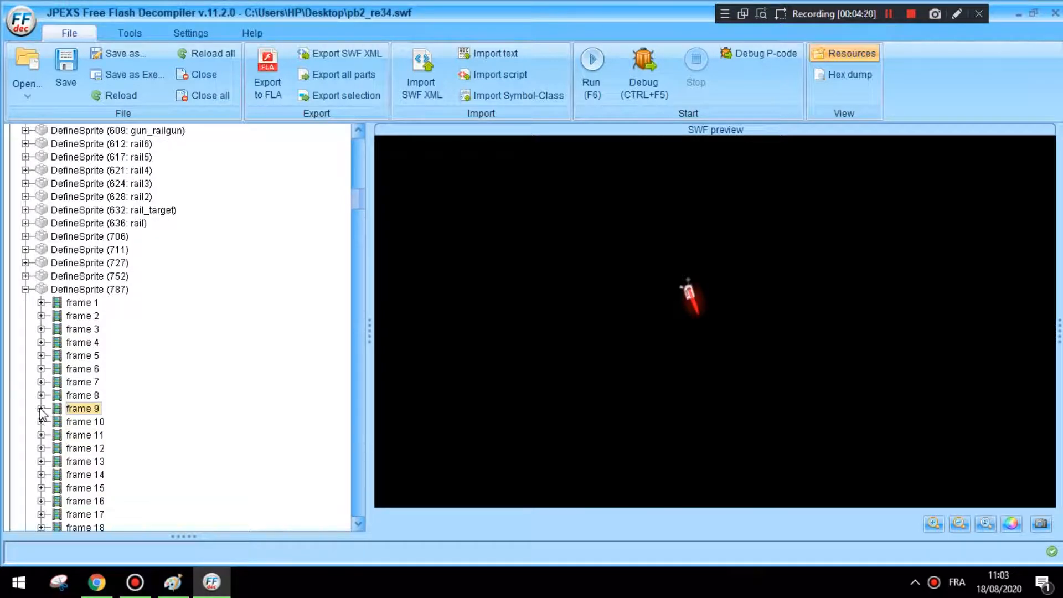
left_click(41, 409)
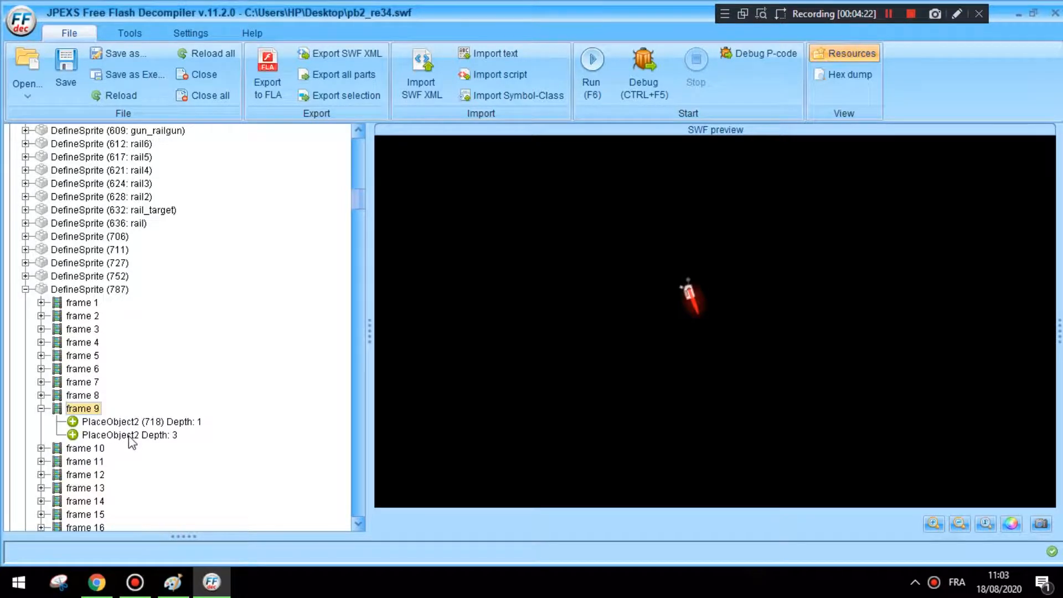
Reveal frame 9's depth-3 colorTransform (red 256, green 26, blue 26, alpha 256) and capture it.
left_click(130, 434)
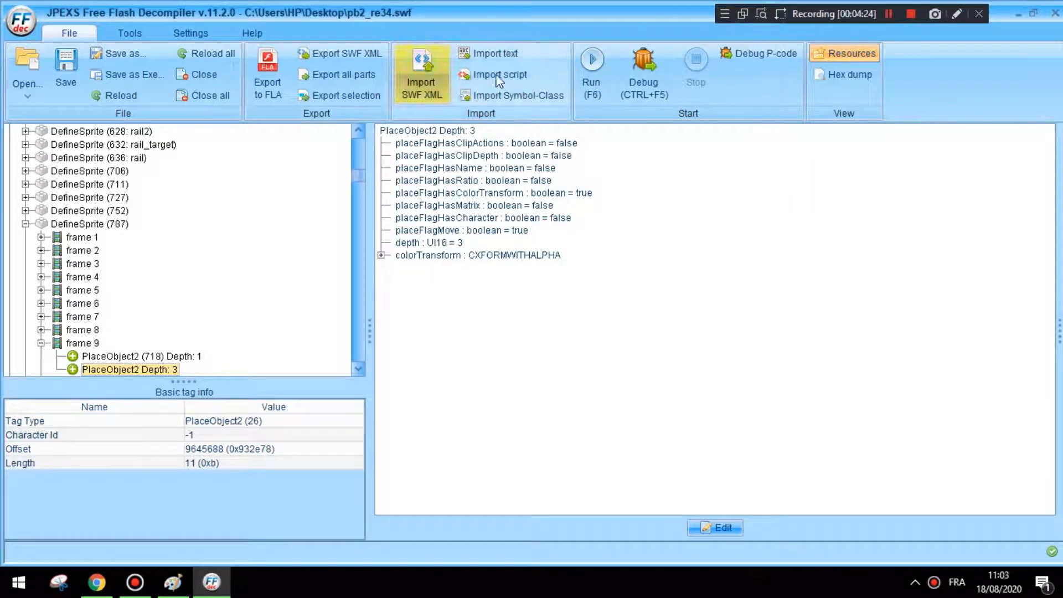
left_click(381, 255)
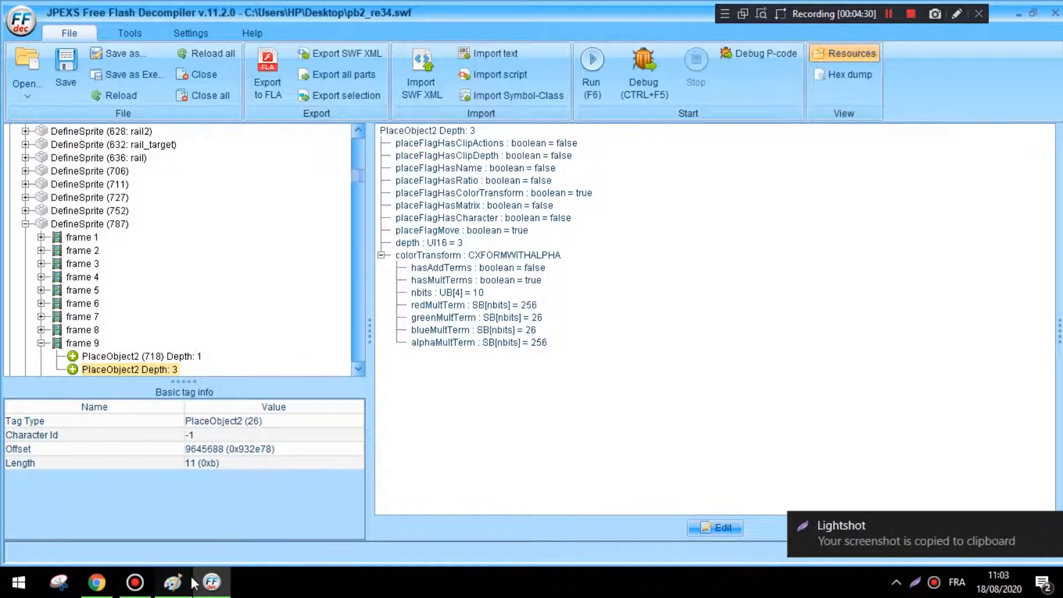
left_click(172, 582)
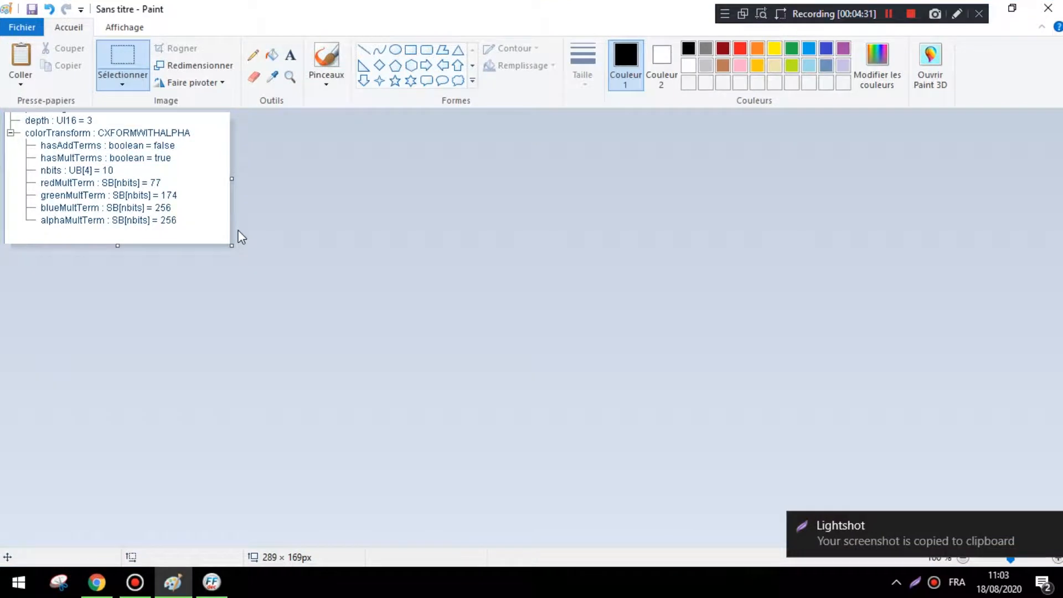
left_click_drag(230, 178, 265, 178)
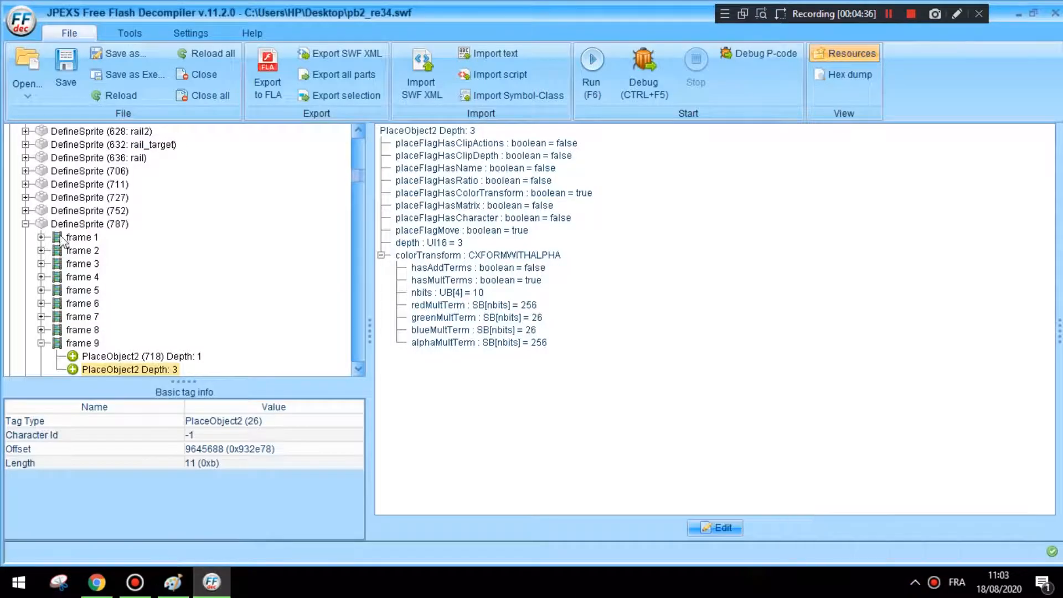
Reveal the psi sword placement's colour multipliers in frame 1 and compare with the red values.
left_click(82, 237)
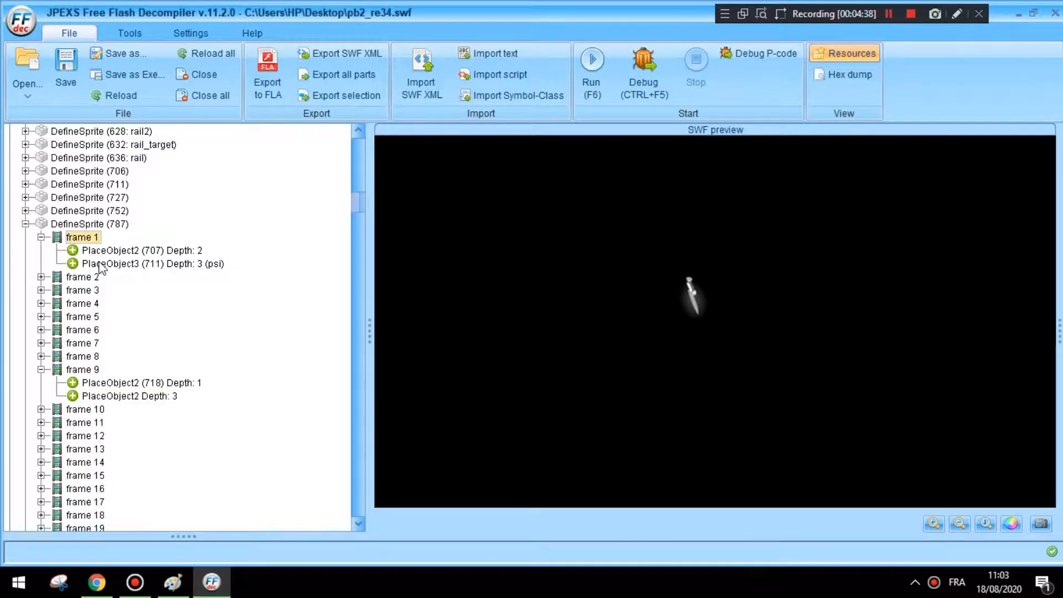
left_click(151, 263)
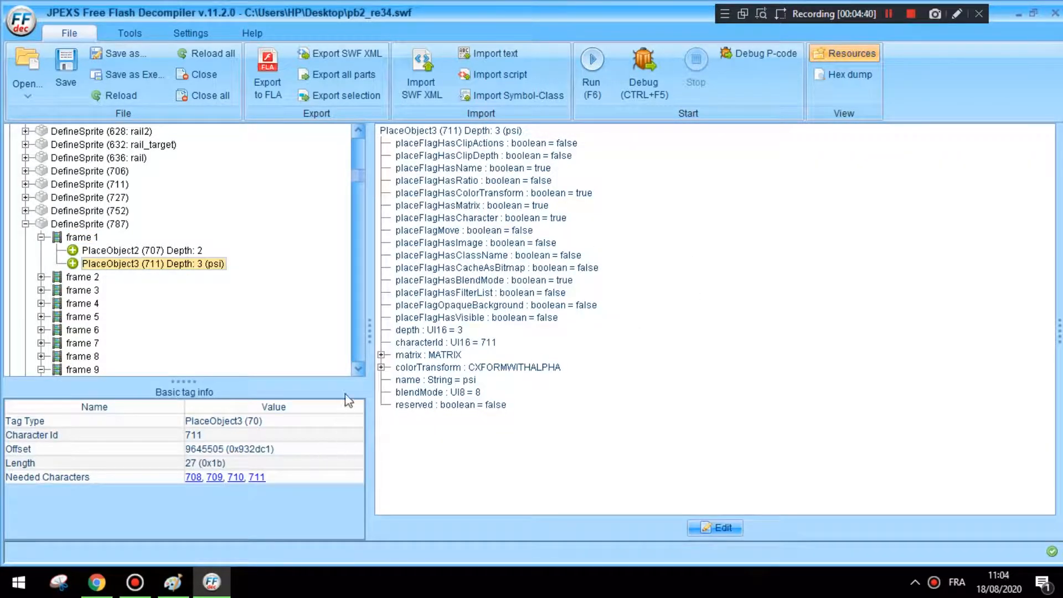
left_click(382, 366)
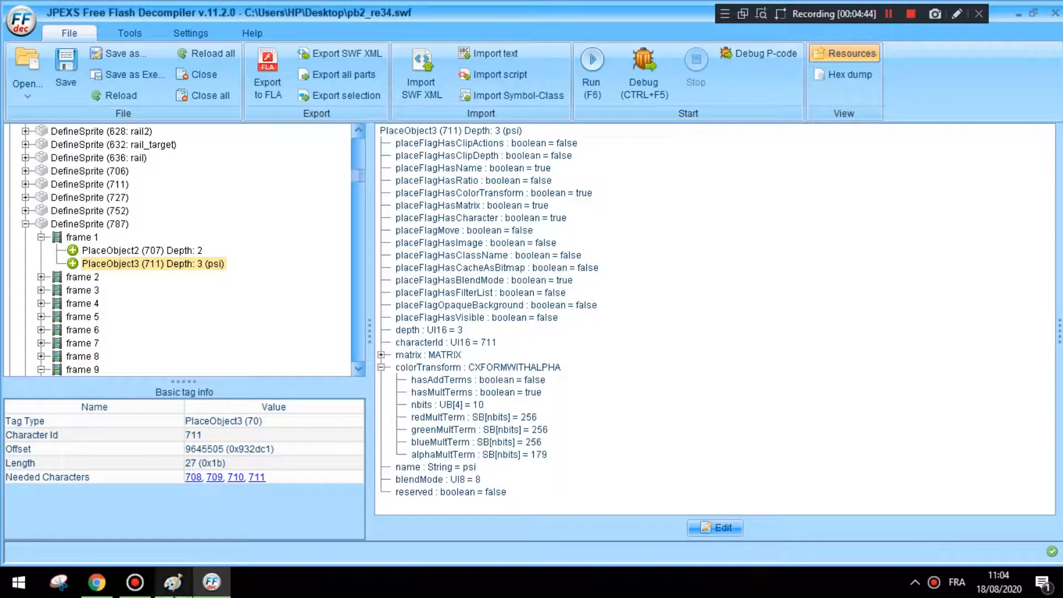
left_click(171, 581)
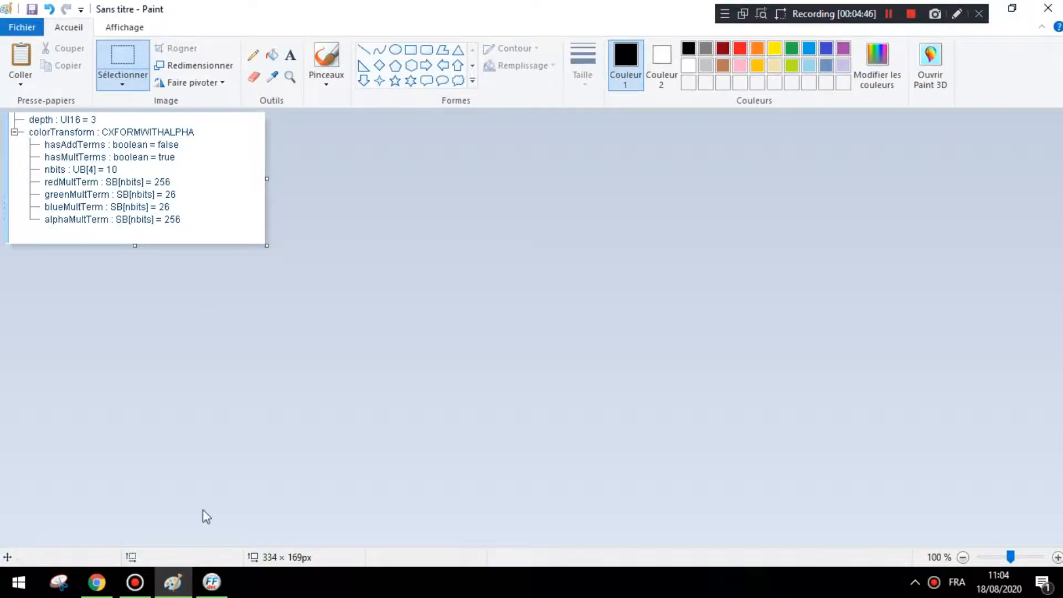
left_click(211, 582)
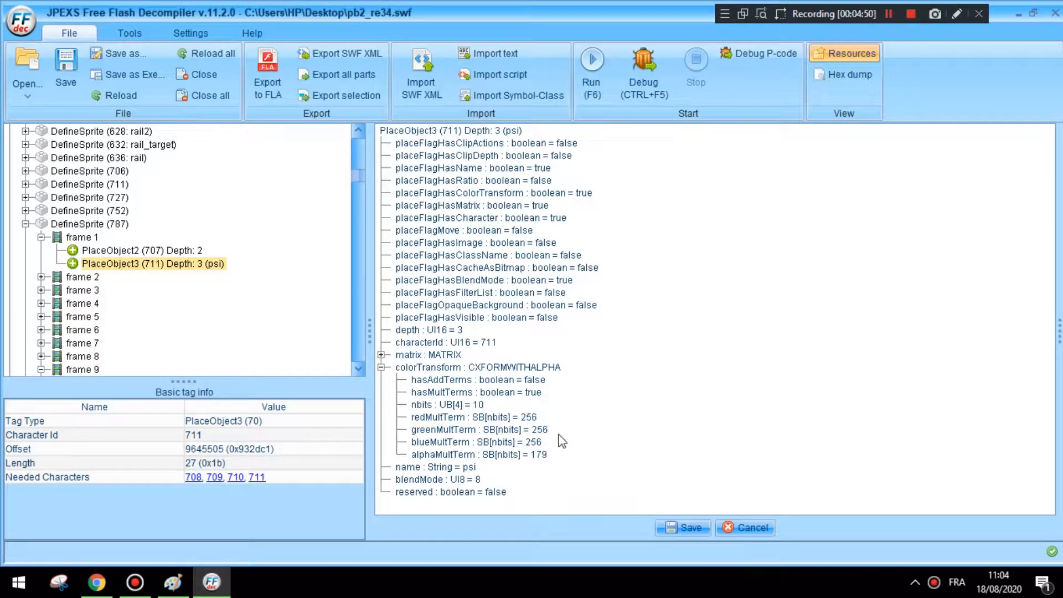
Set the psi placement's green multiplier to 26 and alpha to 256, and save the tag.
double_click(475, 418)
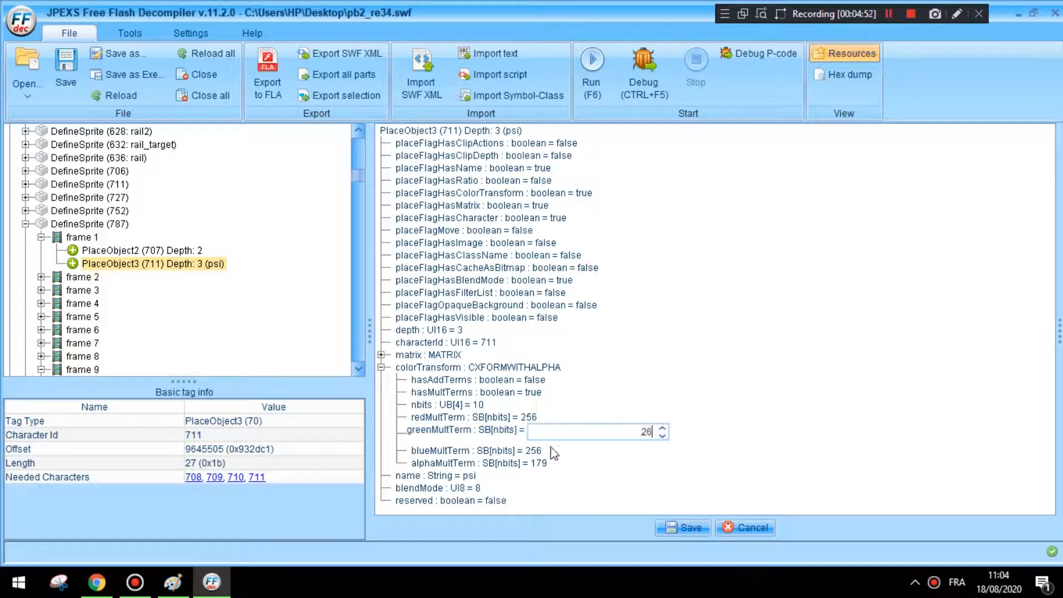
left_click(173, 581)
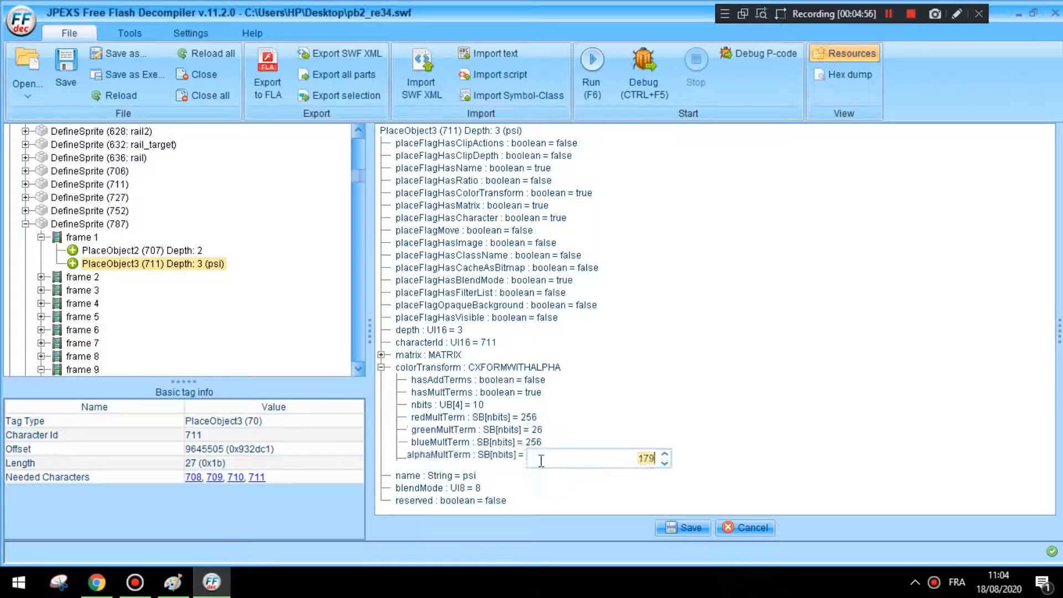
type("265")
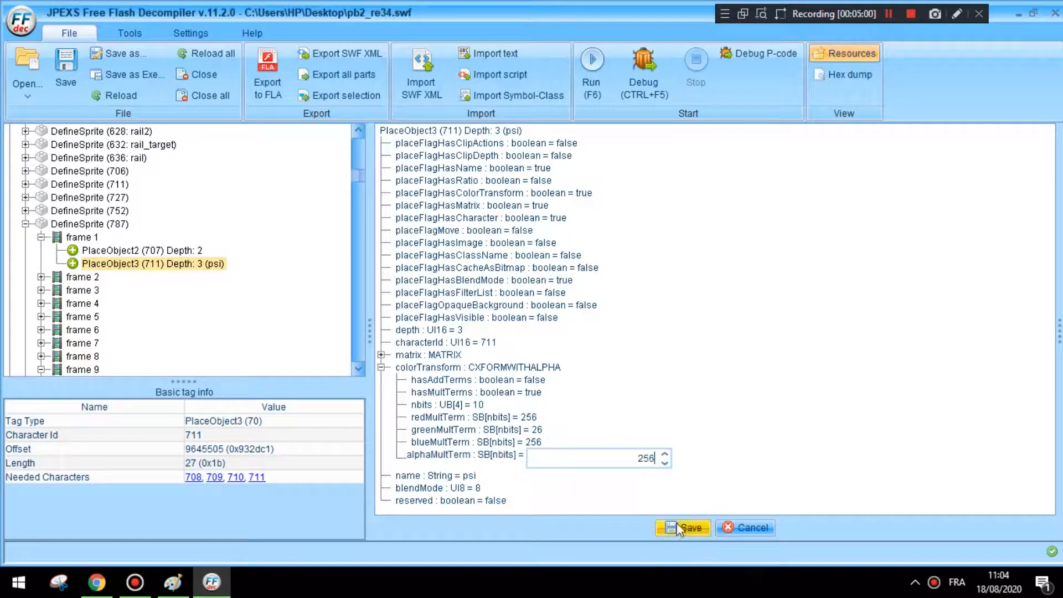
left_click(687, 527)
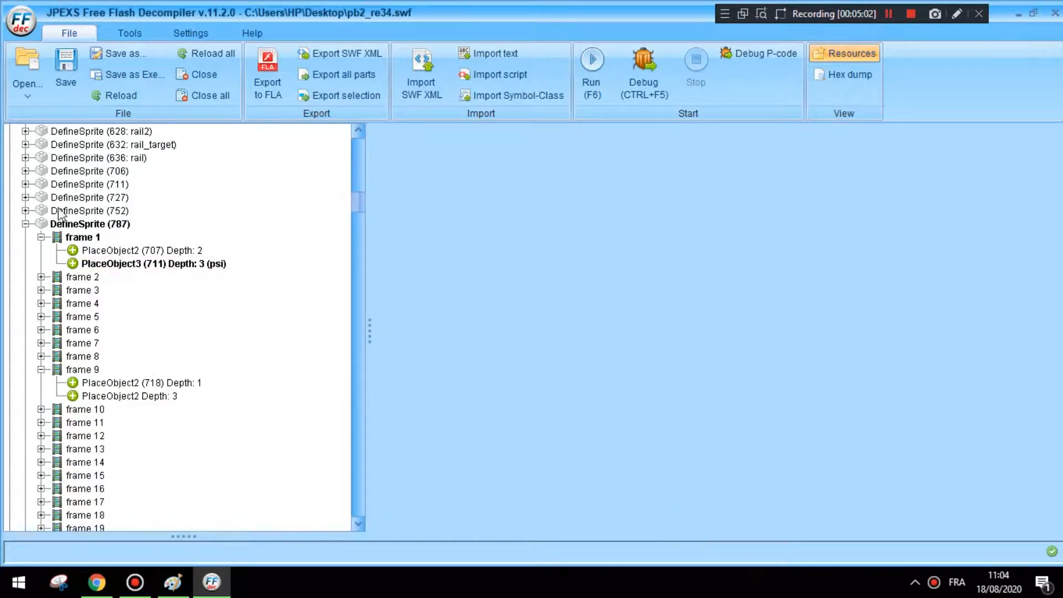
Preview the now-magenta sword, reopen the psi tag for editing, and return to the SWF root.
left_click(82, 237)
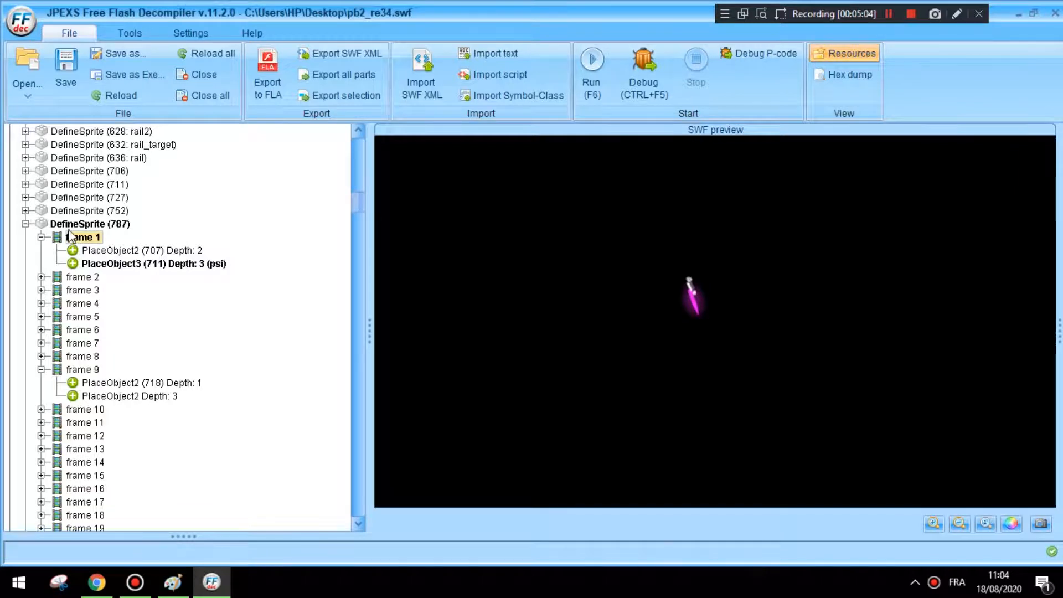
mouse_move(509, 177)
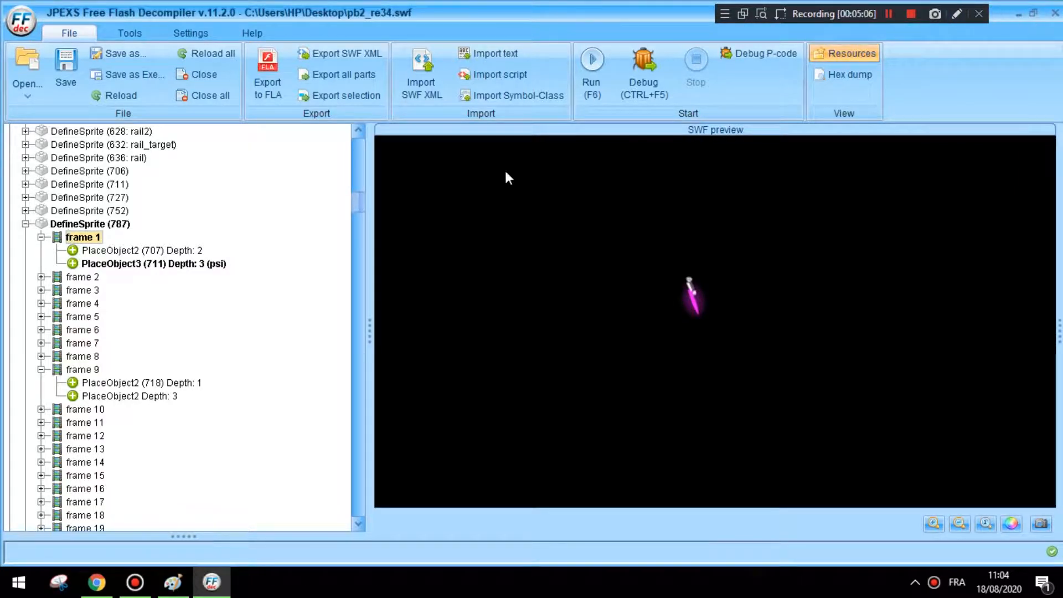
left_click(153, 264)
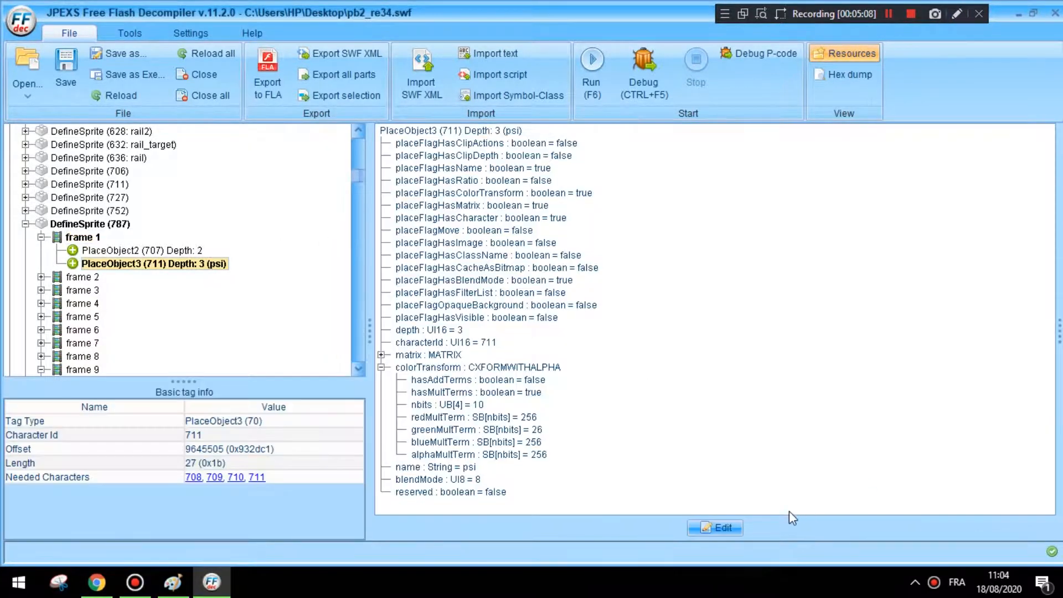
left_click(714, 527)
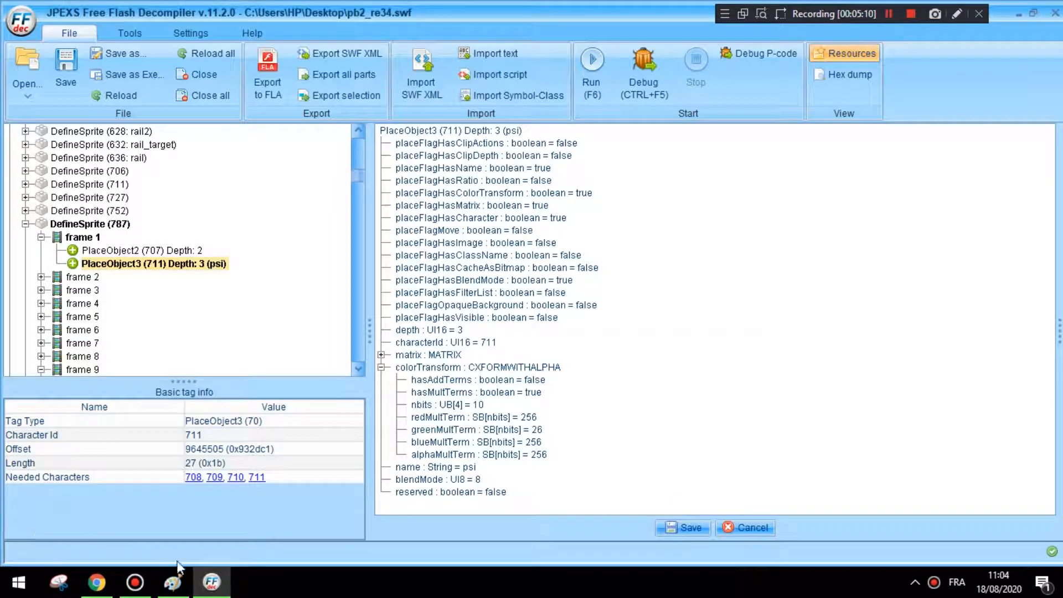
left_click(173, 581)
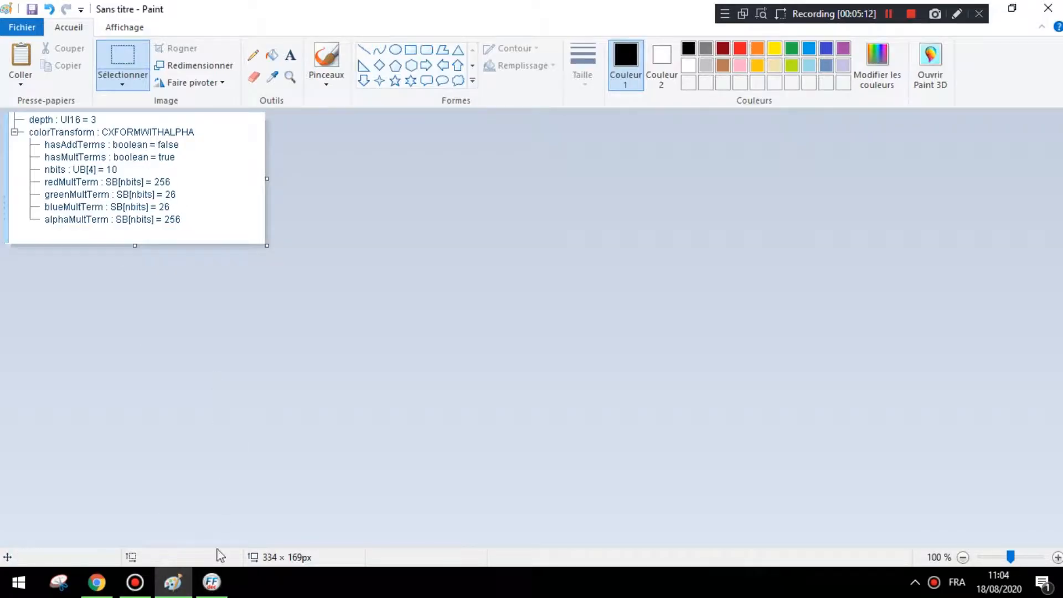
left_click(211, 582)
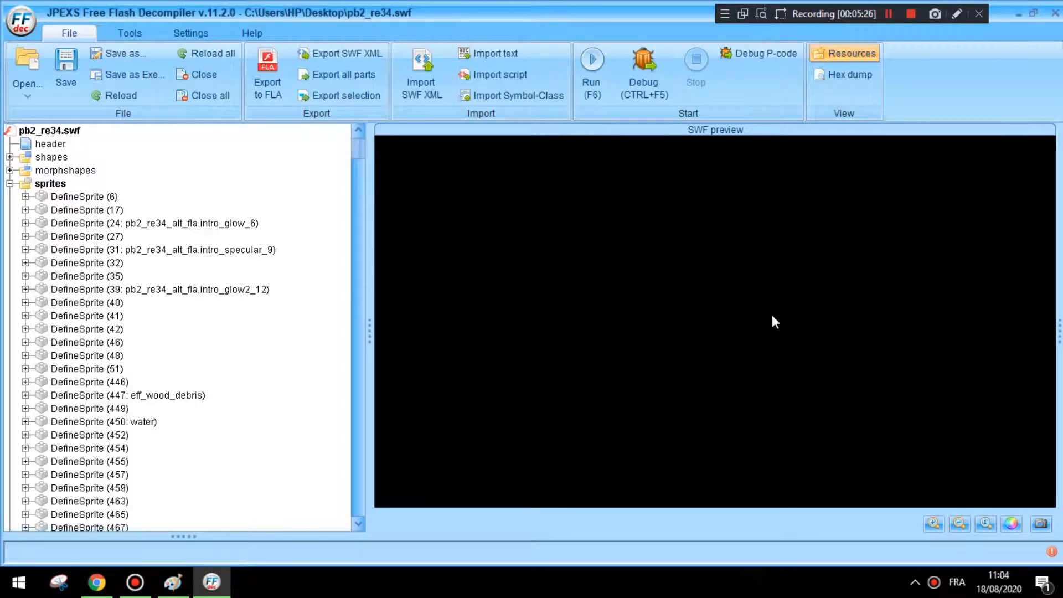
mouse_move(719, 442)
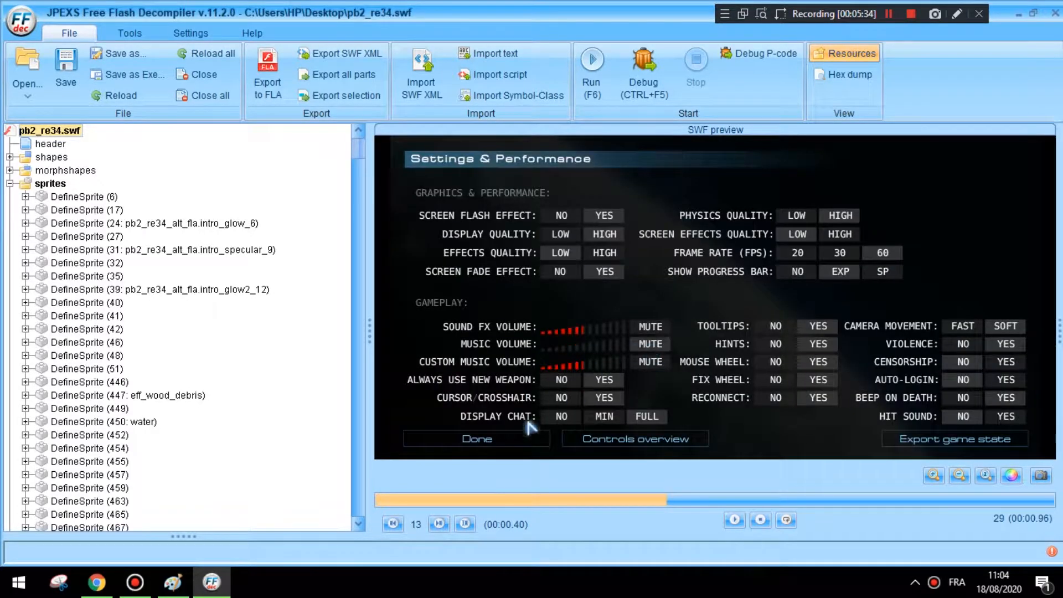
Leave the game's Settings screen to reach the Campaign screen with the red-sword marine.
left_click(476, 438)
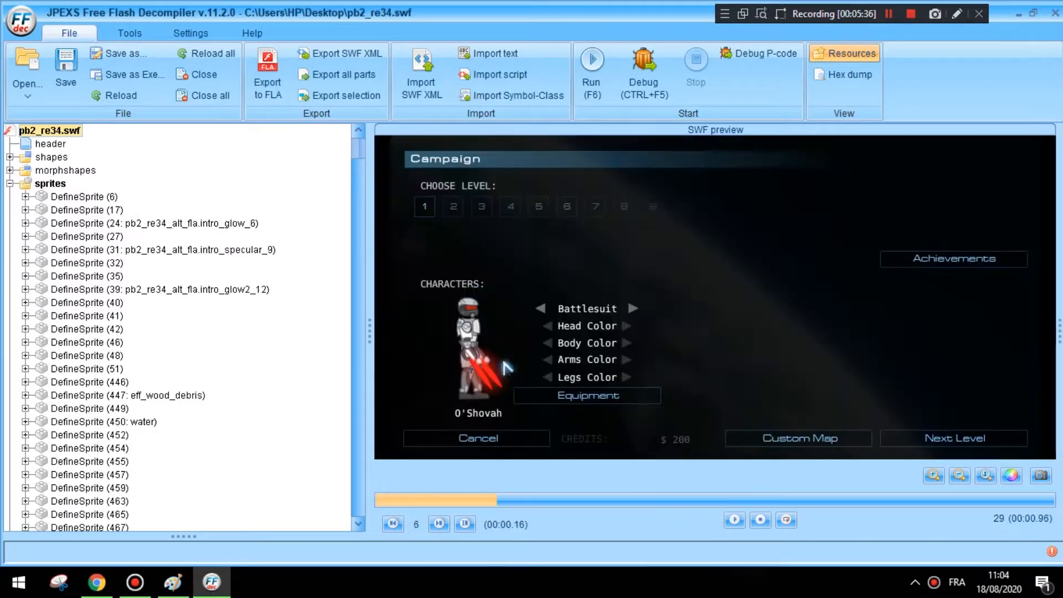
mouse_move(766, 221)
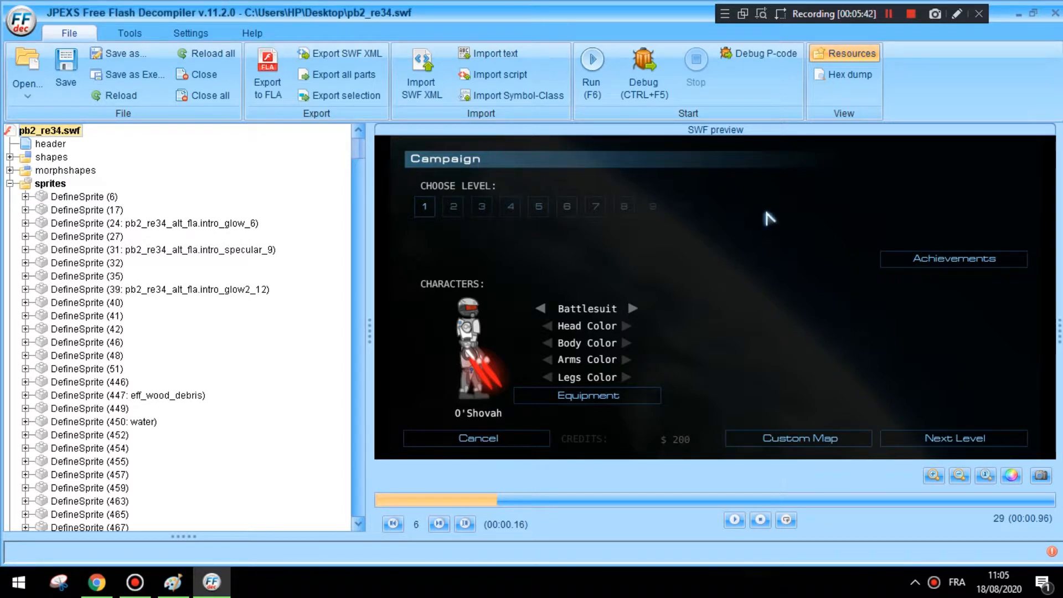
mouse_move(783, 207)
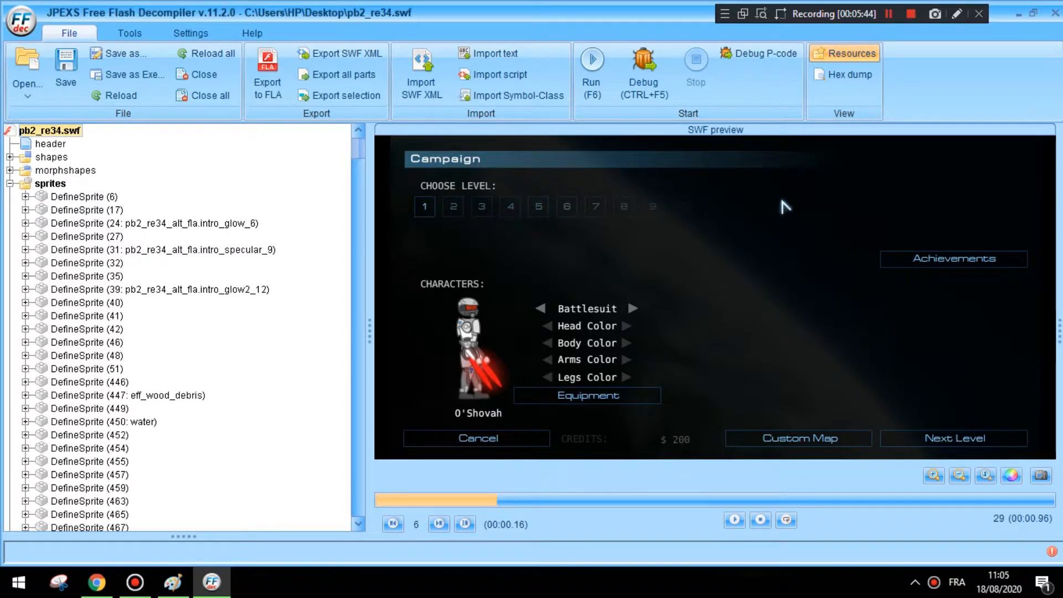
mouse_move(802, 161)
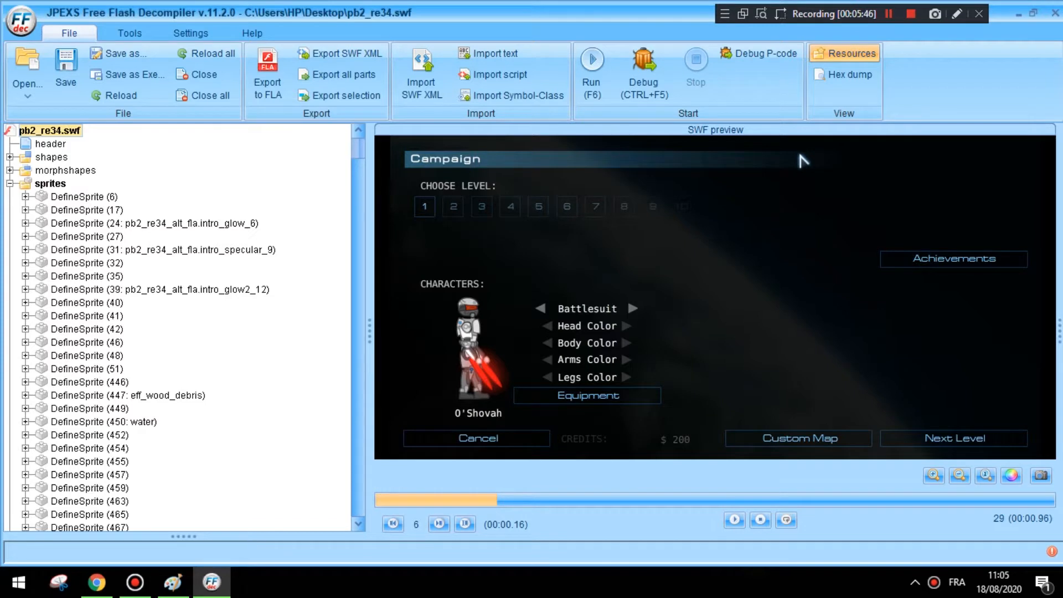